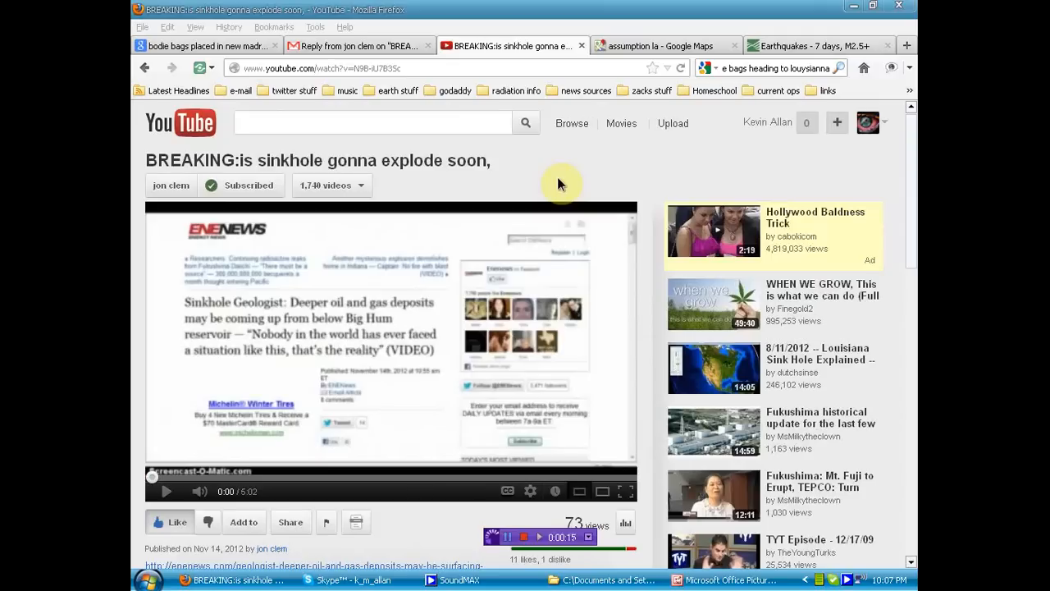
pyautogui.moveTo(550, 174)
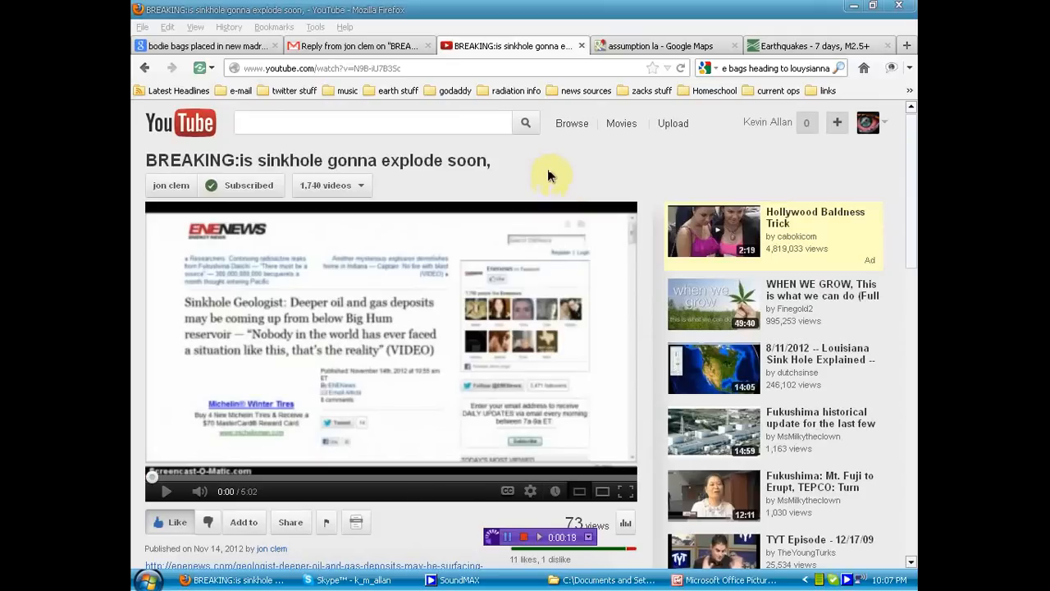
# Read the Gmail reply about the sinkhole video, return to the inbox, then back to the video
pyautogui.click(358, 46)
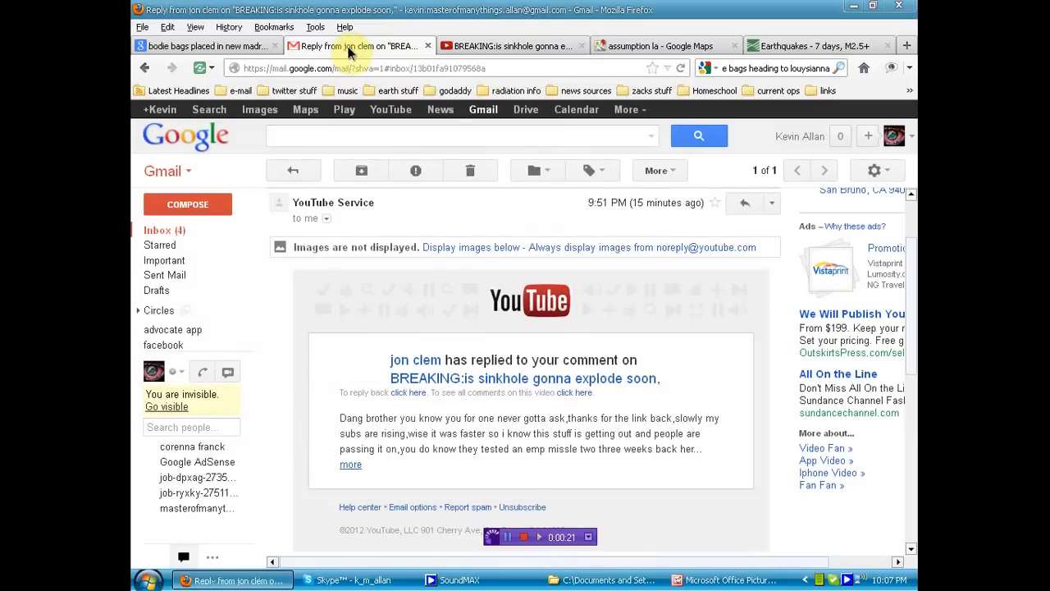
pyautogui.moveTo(699, 285)
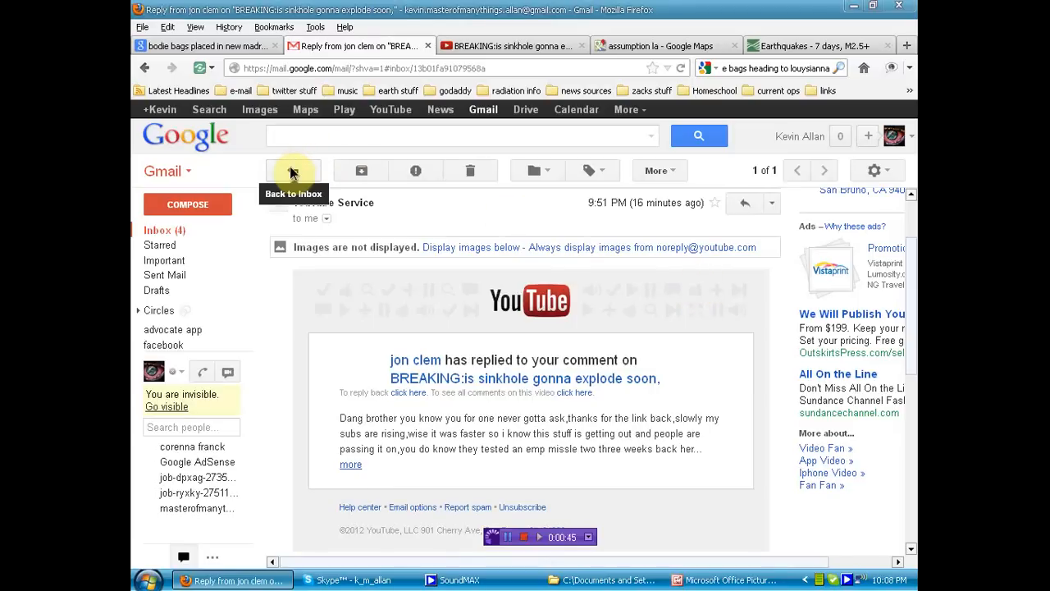
pyautogui.click(289, 169)
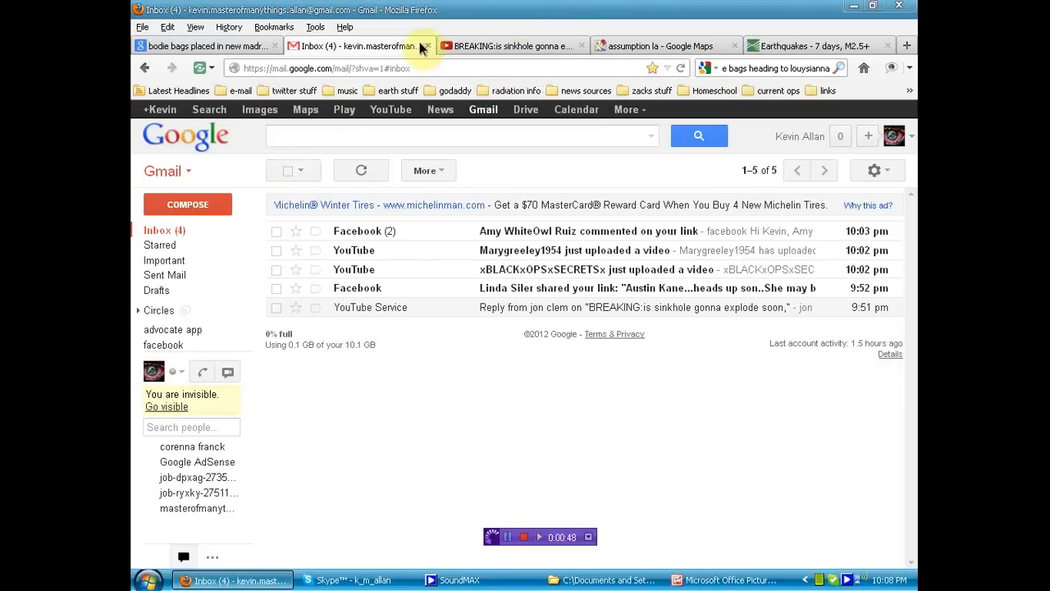
pyautogui.click(436, 46)
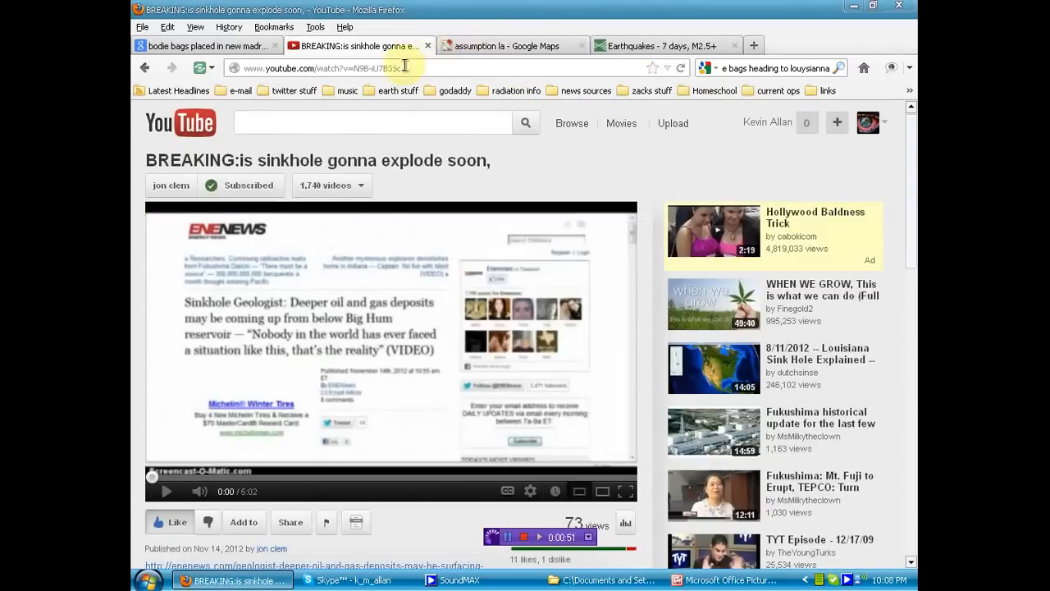
# Play the sinkhole YouTube video through its first couple of minutes
pyautogui.click(167, 492)
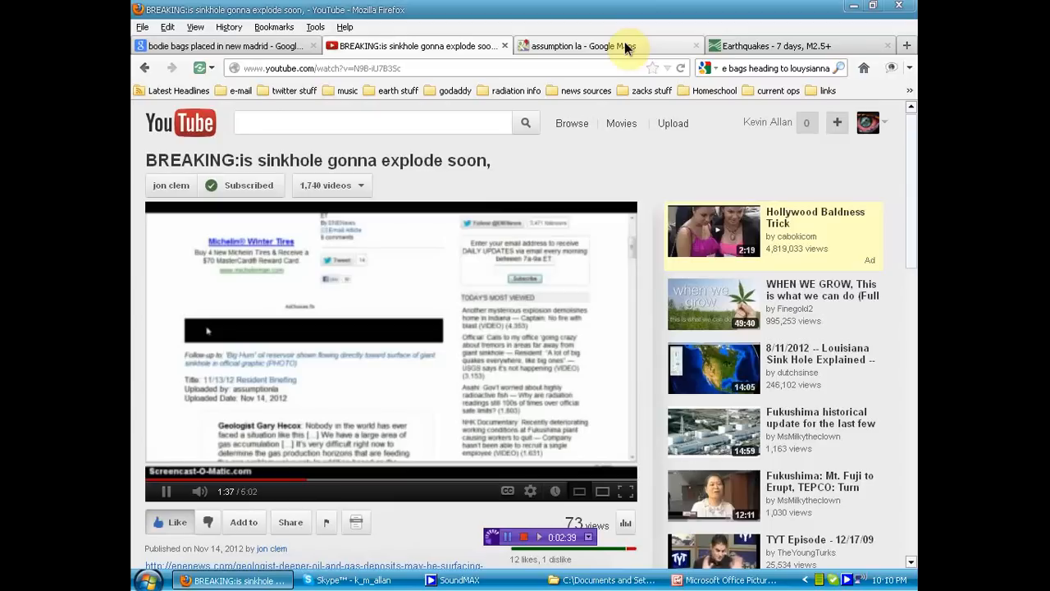
pyautogui.moveTo(623, 49)
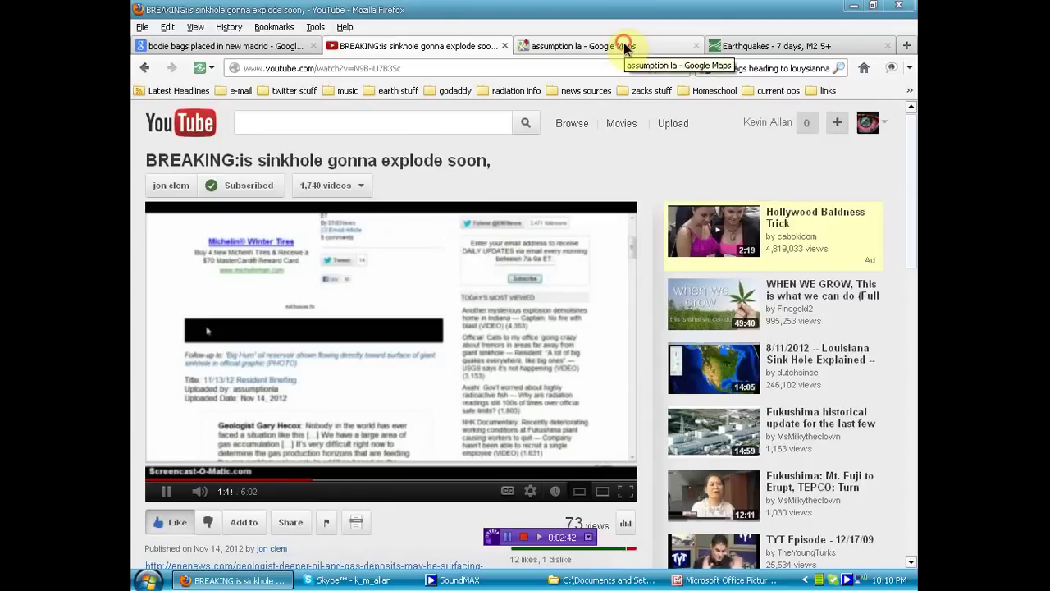
# Show the Assumption, LA map in Google Maps with the US Navy future-coastline image beside it
pyautogui.click(608, 46)
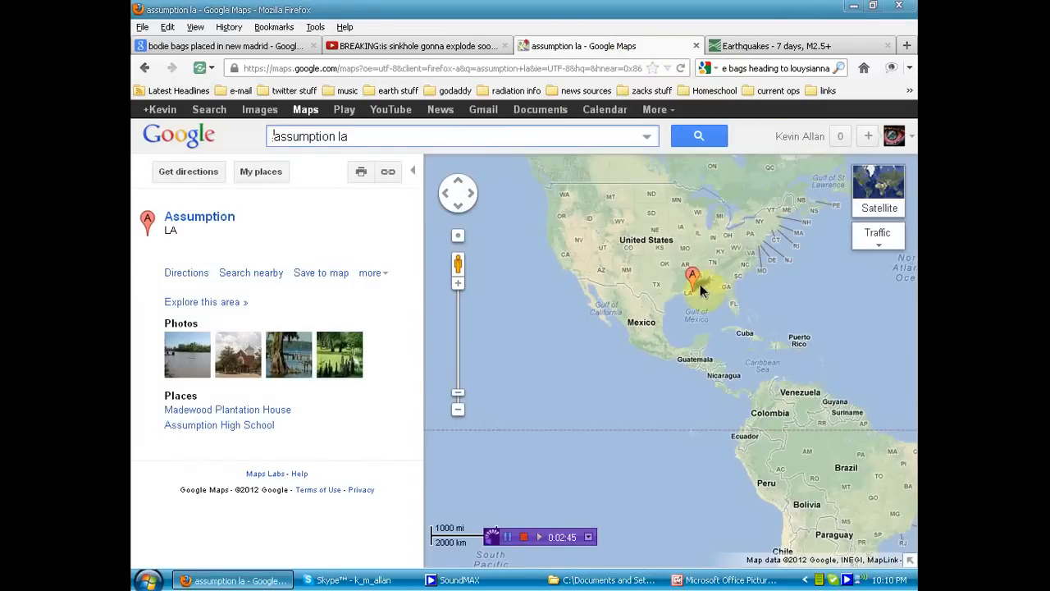
pyautogui.moveTo(693, 295)
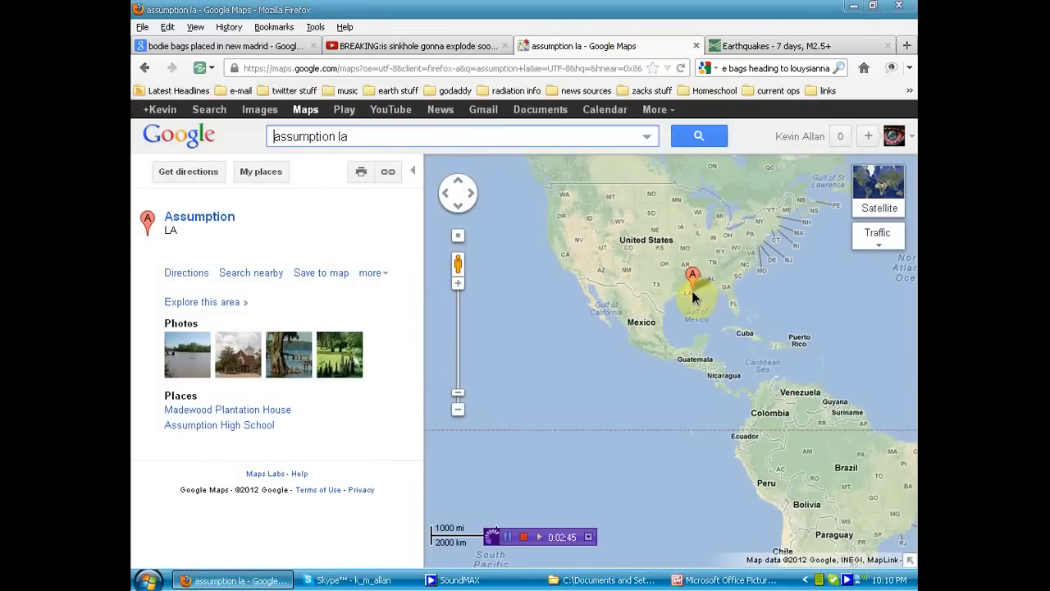
pyautogui.moveTo(658, 324)
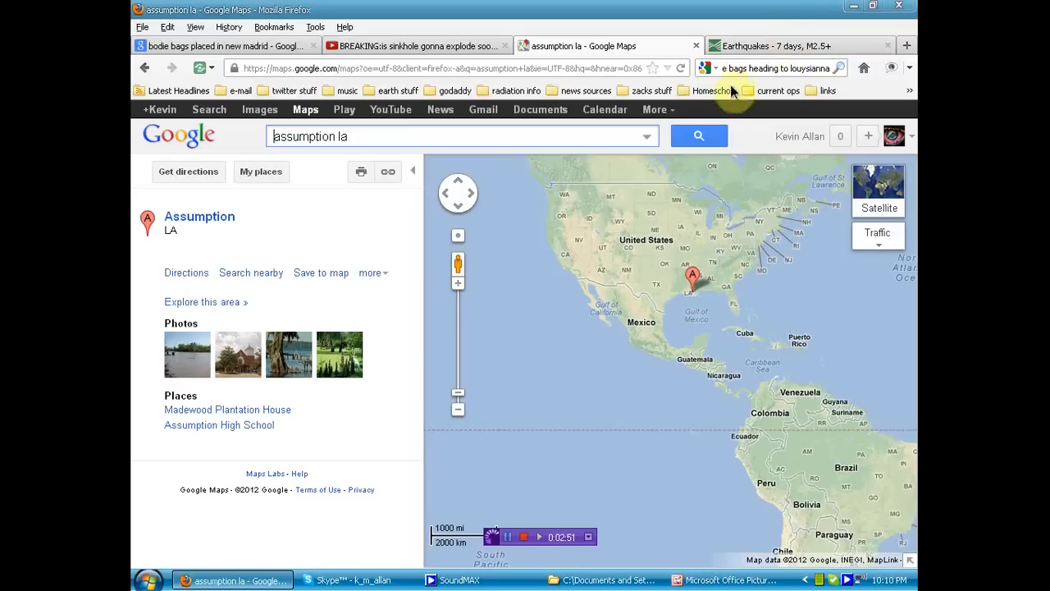
pyautogui.click(726, 581)
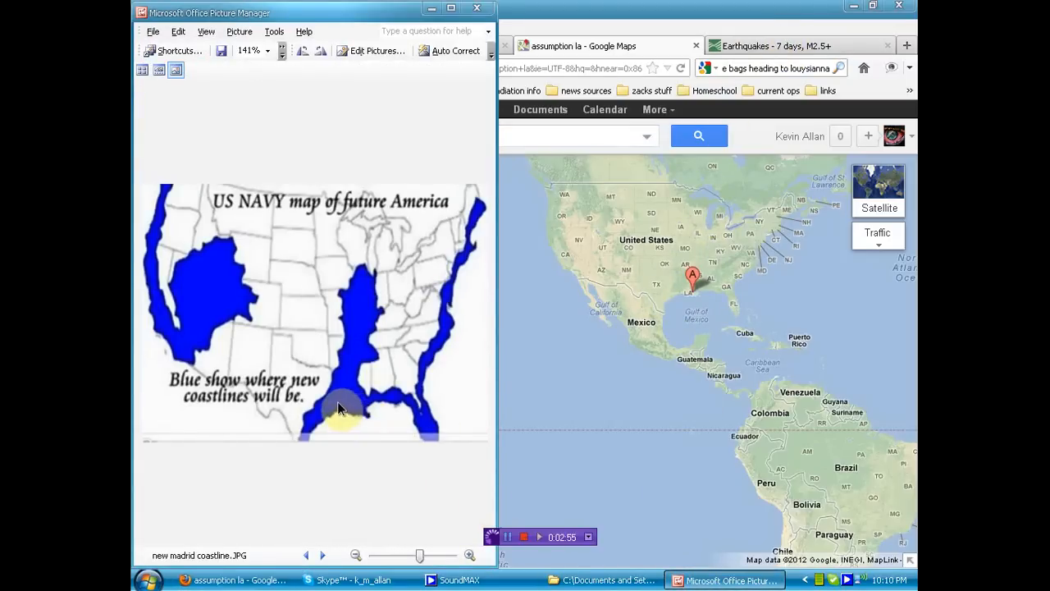
pyautogui.moveTo(348, 402)
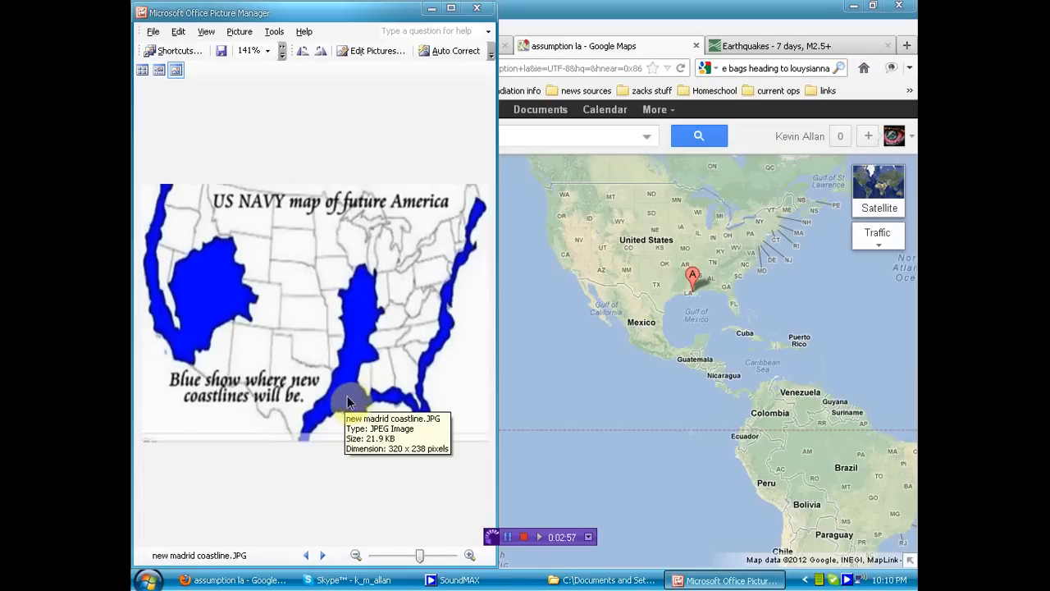
pyautogui.click(247, 581)
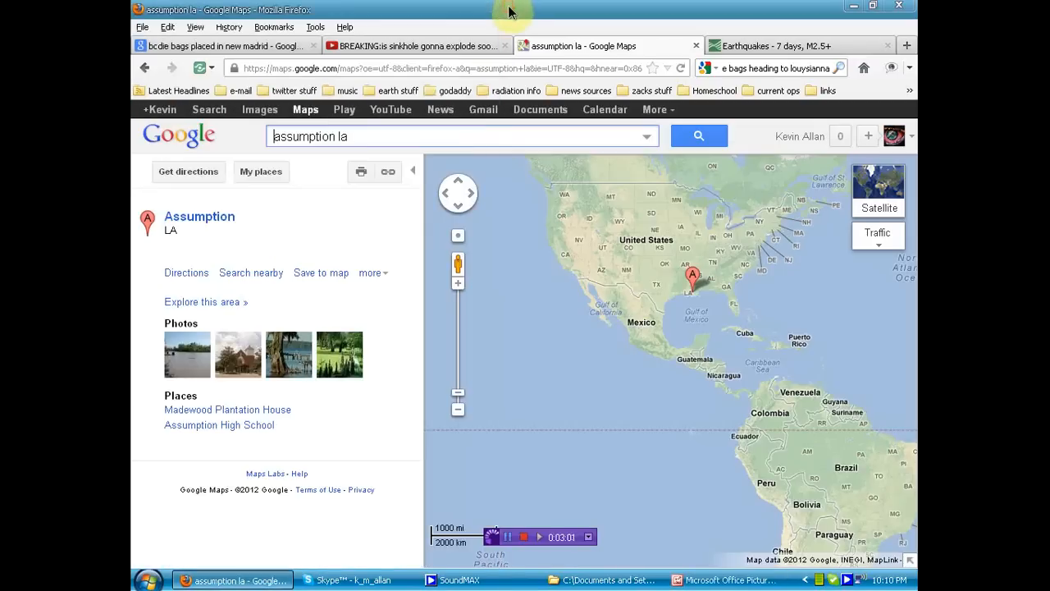
# Scroll through the 'body bags placed in New Madrid' results, looking over the FEMA articles
pyautogui.click(230, 46)
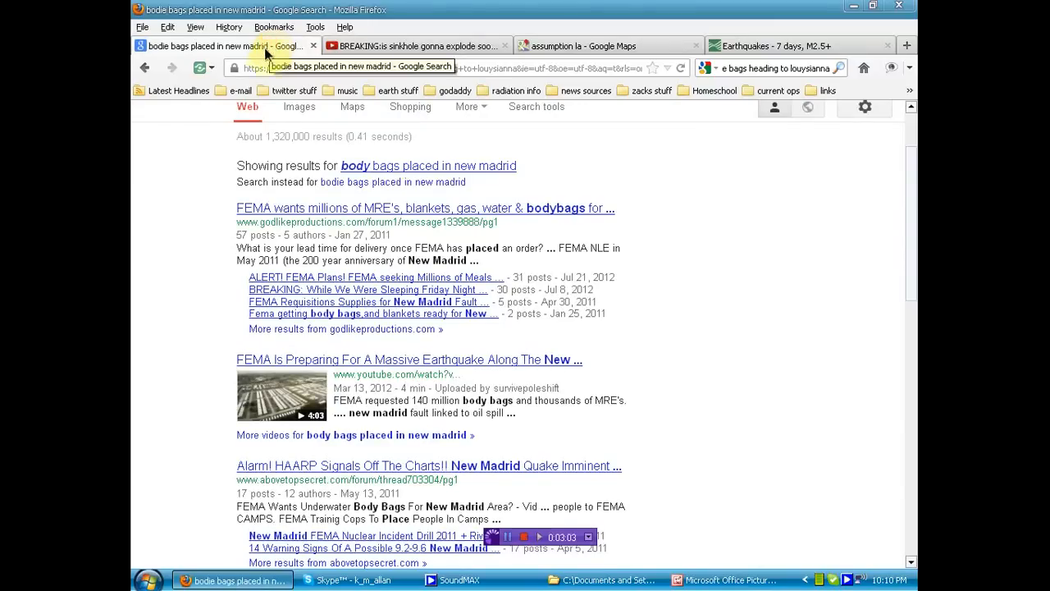
pyautogui.scroll(-3)
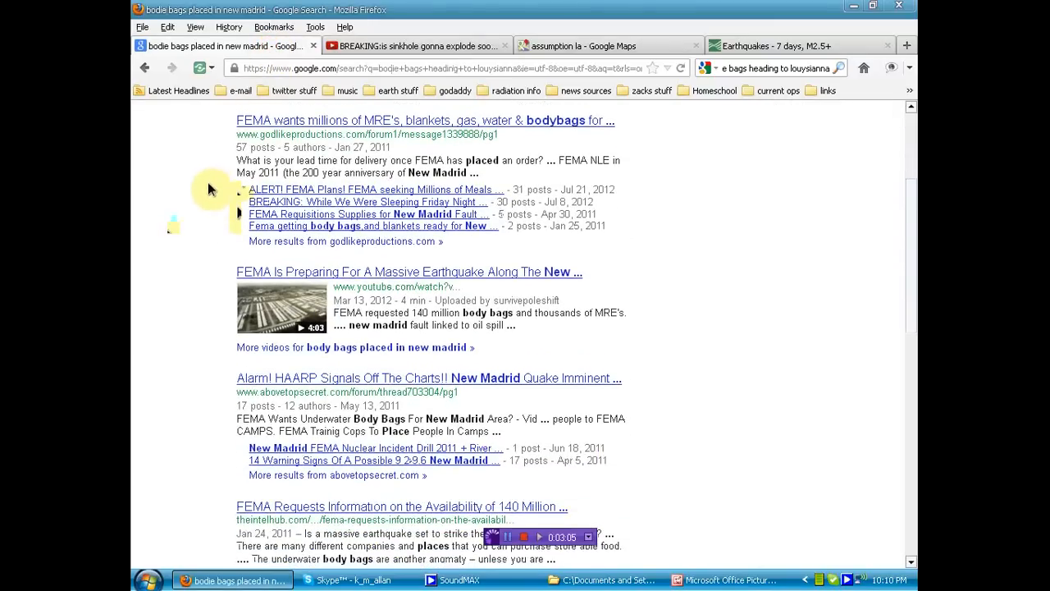
pyautogui.scroll(-3)
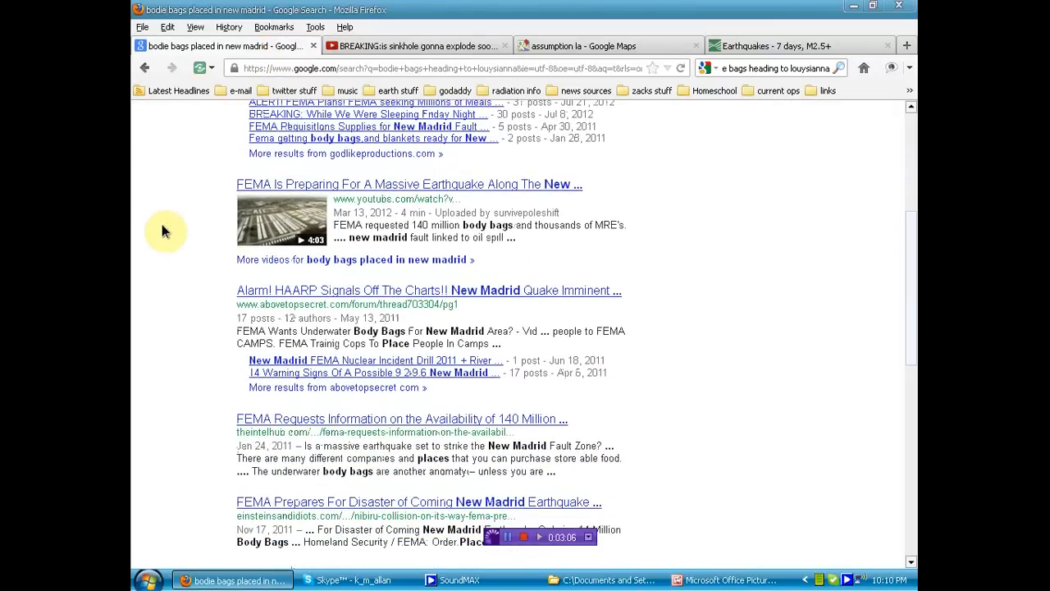
pyautogui.scroll(-3)
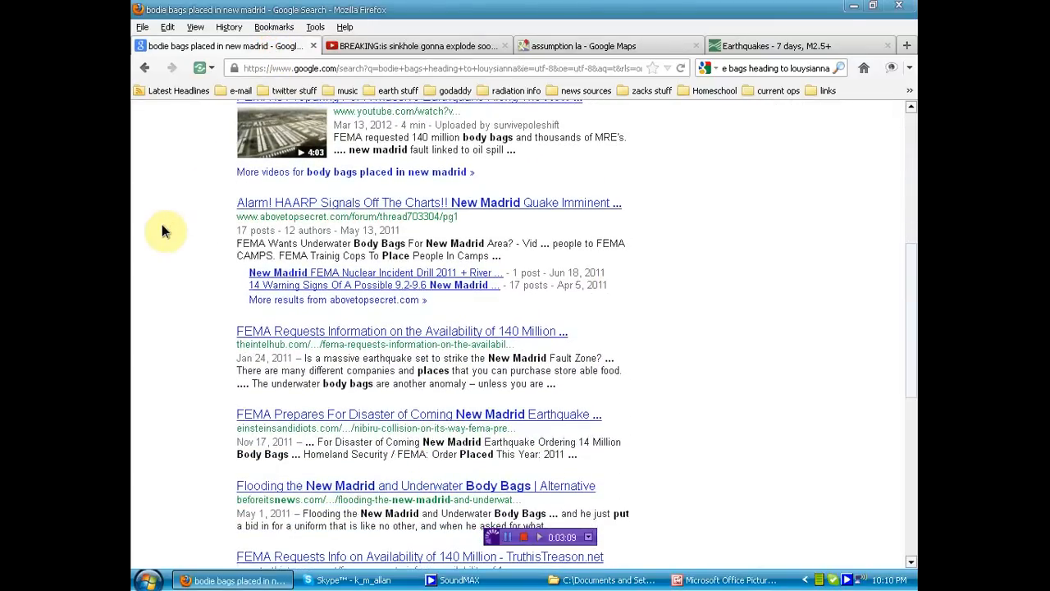
pyautogui.scroll(-3)
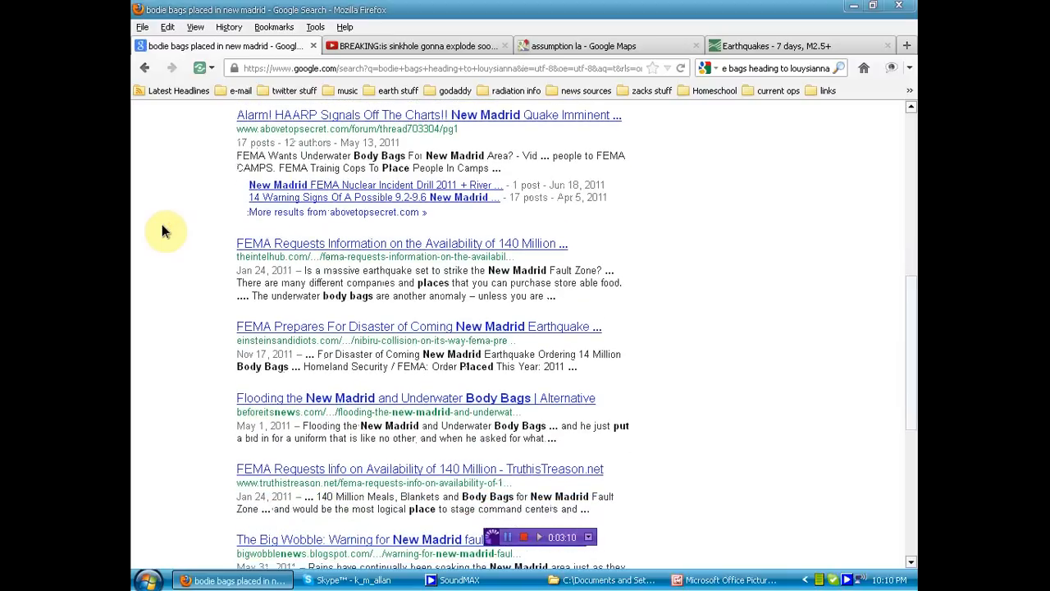
pyautogui.scroll(-3)
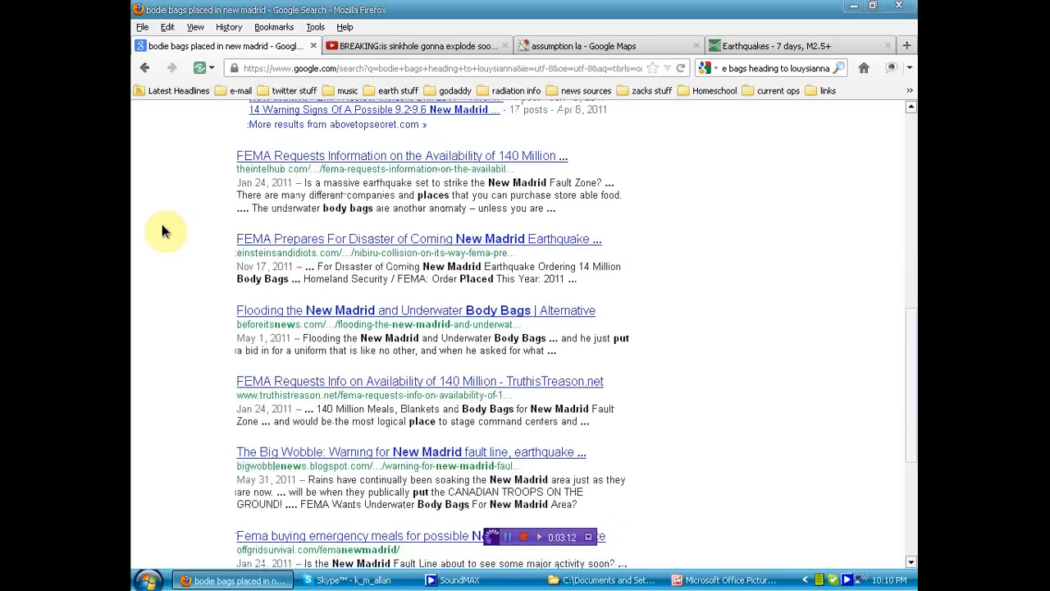
pyautogui.scroll(-3)
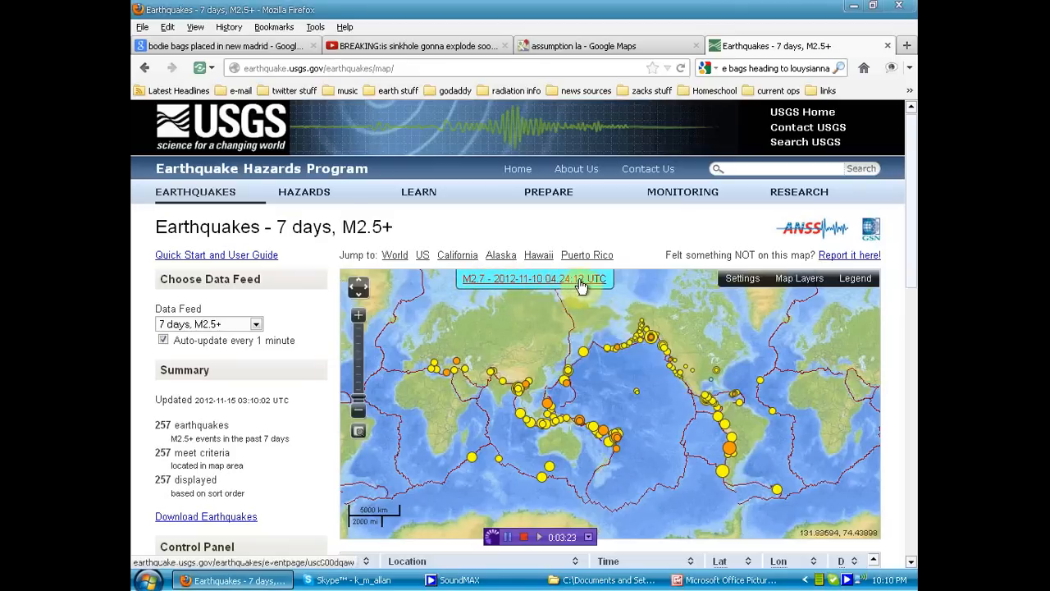
pyautogui.moveTo(719, 377)
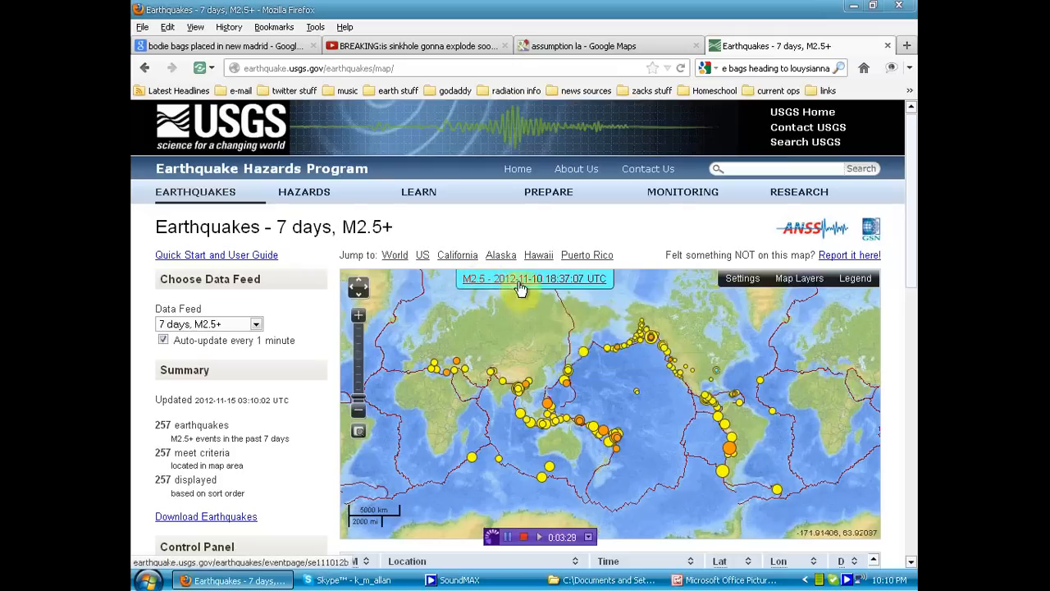
pyautogui.moveTo(716, 377)
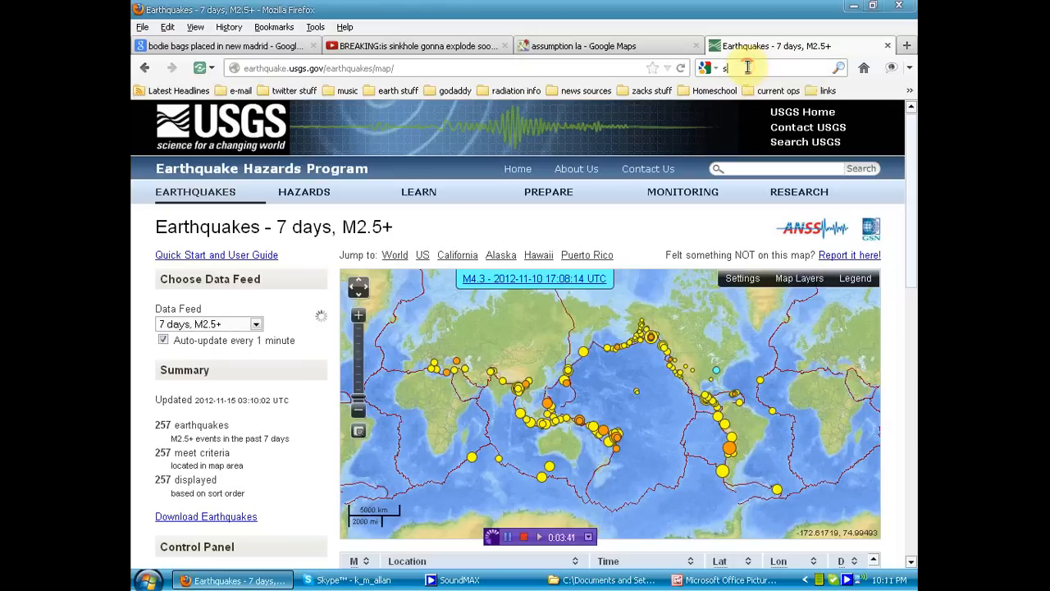
# Search 'sleeping giant new madrid' and scroll through the first results
pyautogui.write('sleeping giant')
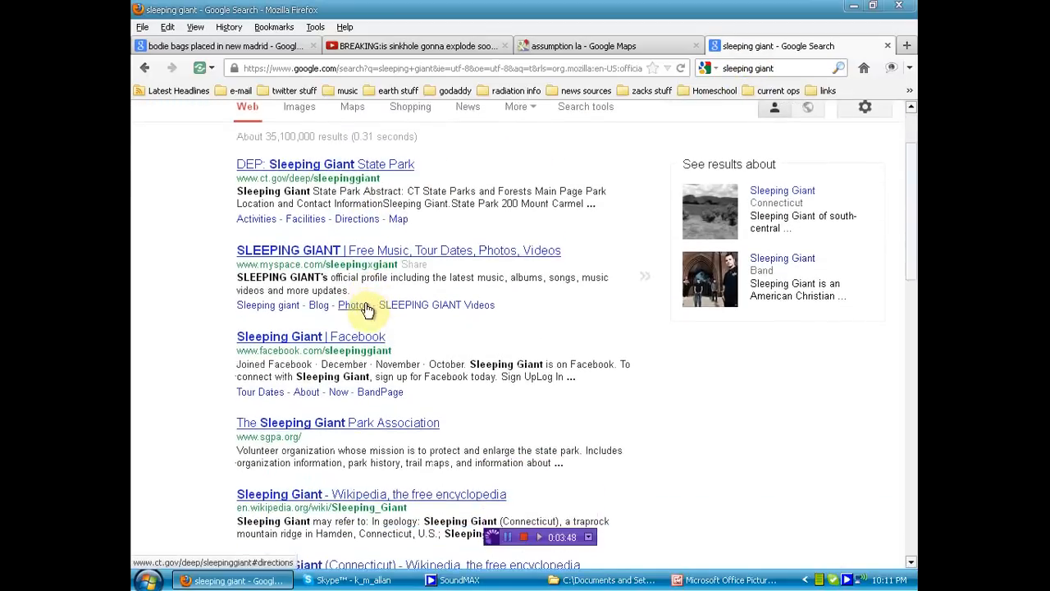
pyautogui.scroll(-3)
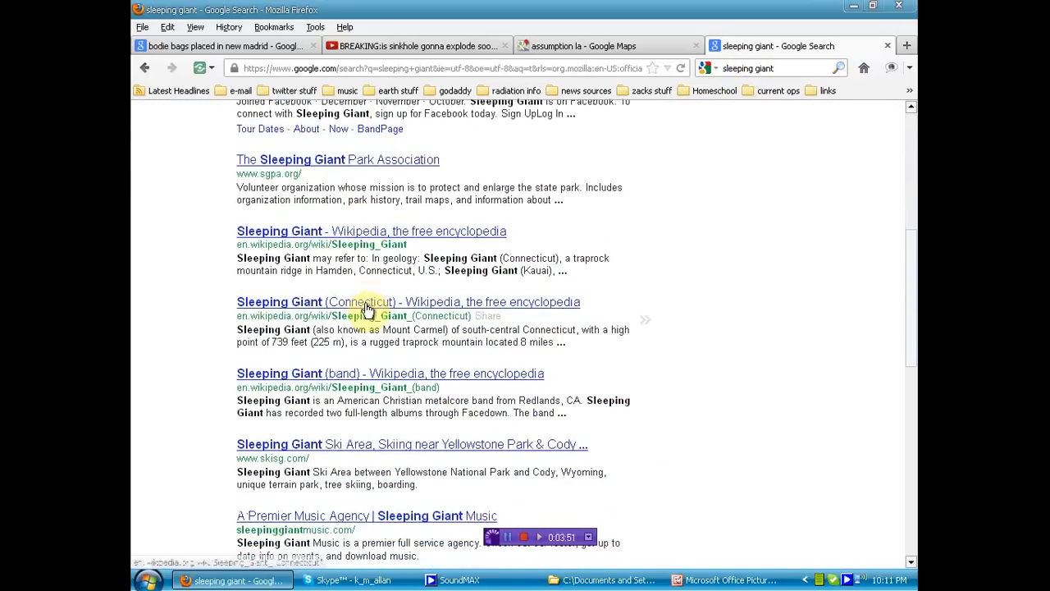
pyautogui.scroll(-3)
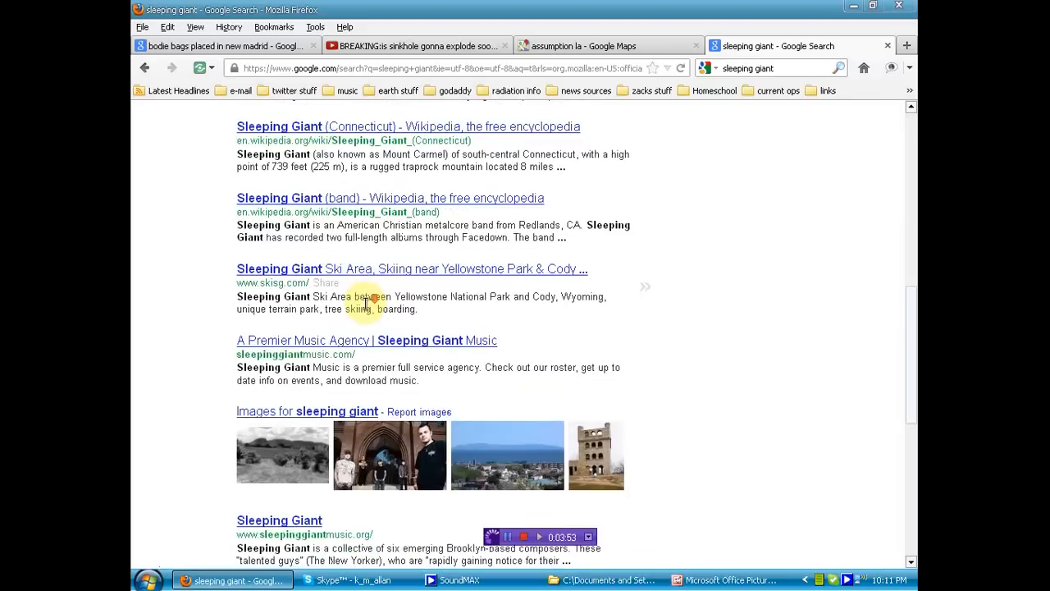
pyautogui.scroll(-3)
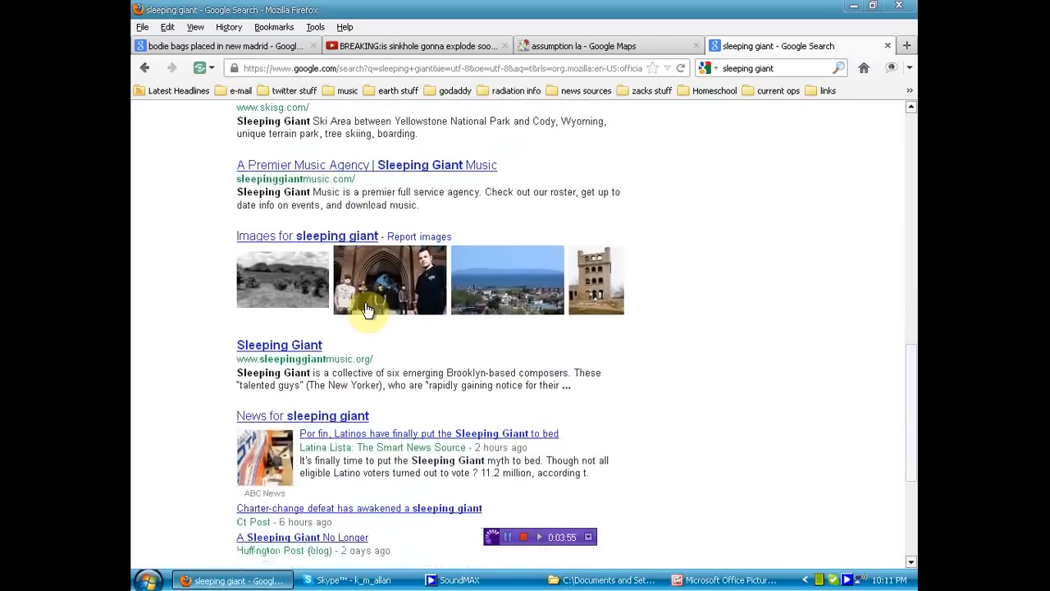
pyautogui.scroll(-3)
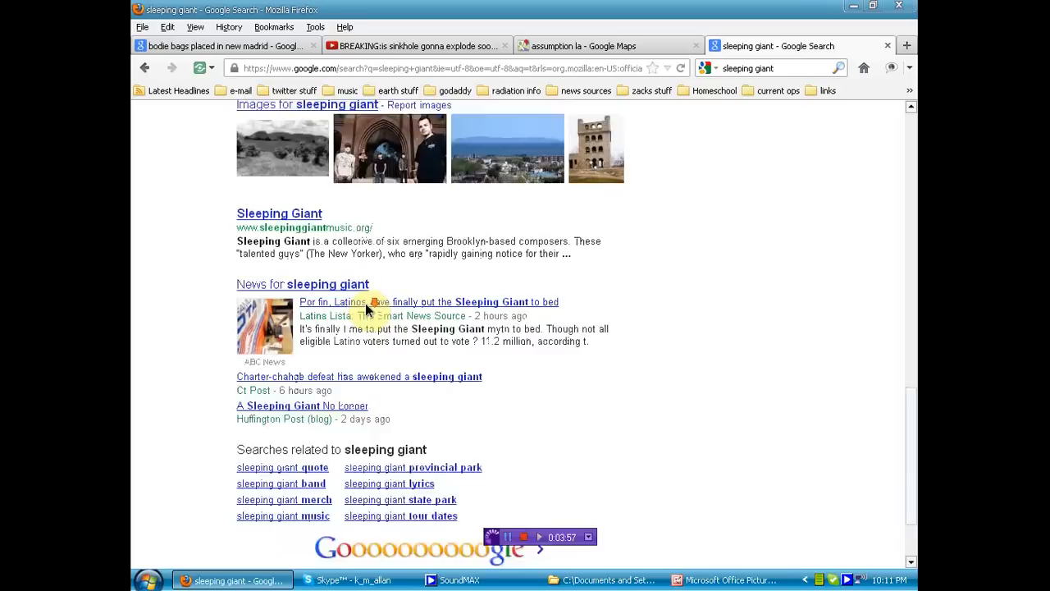
pyautogui.scroll(-3)
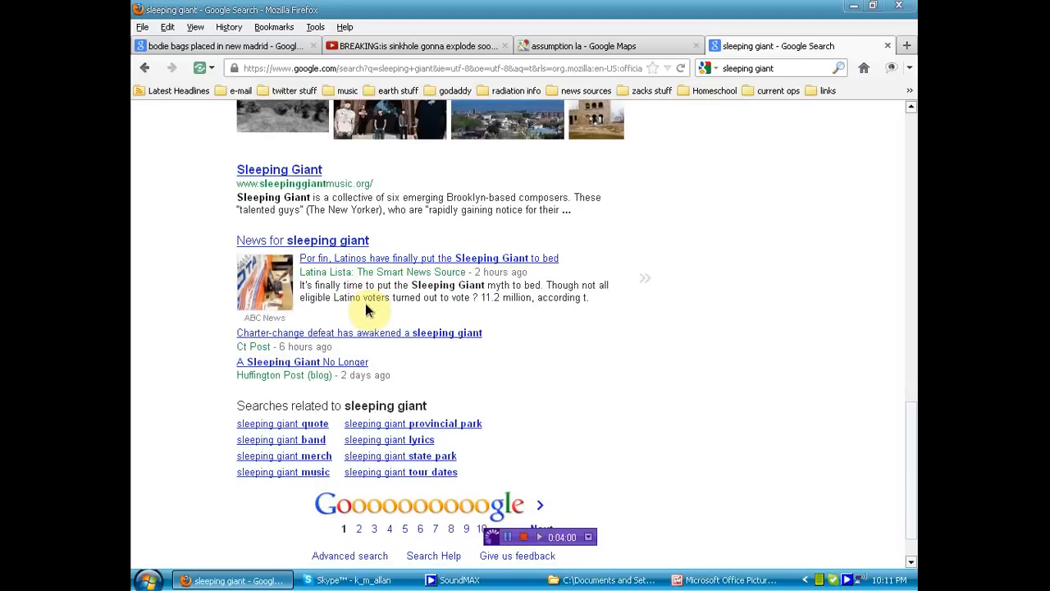
pyautogui.scroll(3)
pyautogui.write(' new madrid')
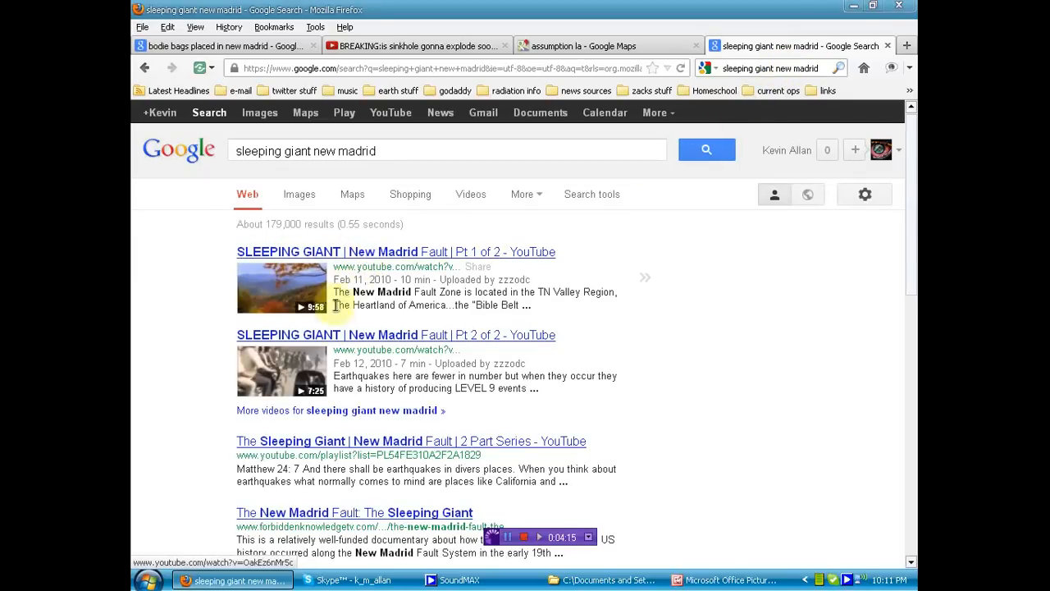
pyautogui.moveTo(397, 341)
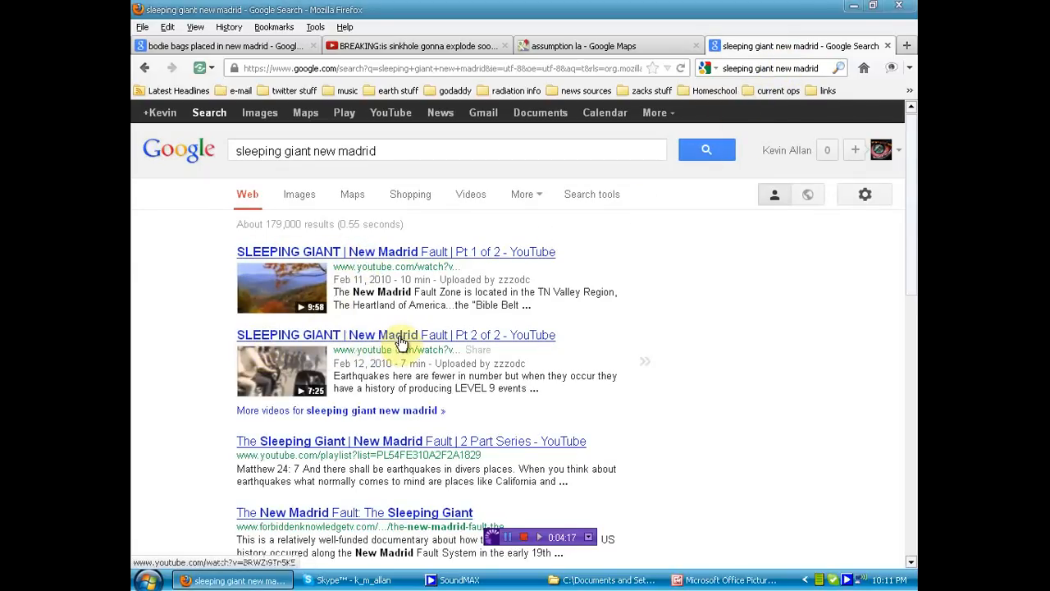
# Scroll further down the sleeping giant results, then return to the body bags results
pyautogui.scroll(-3)
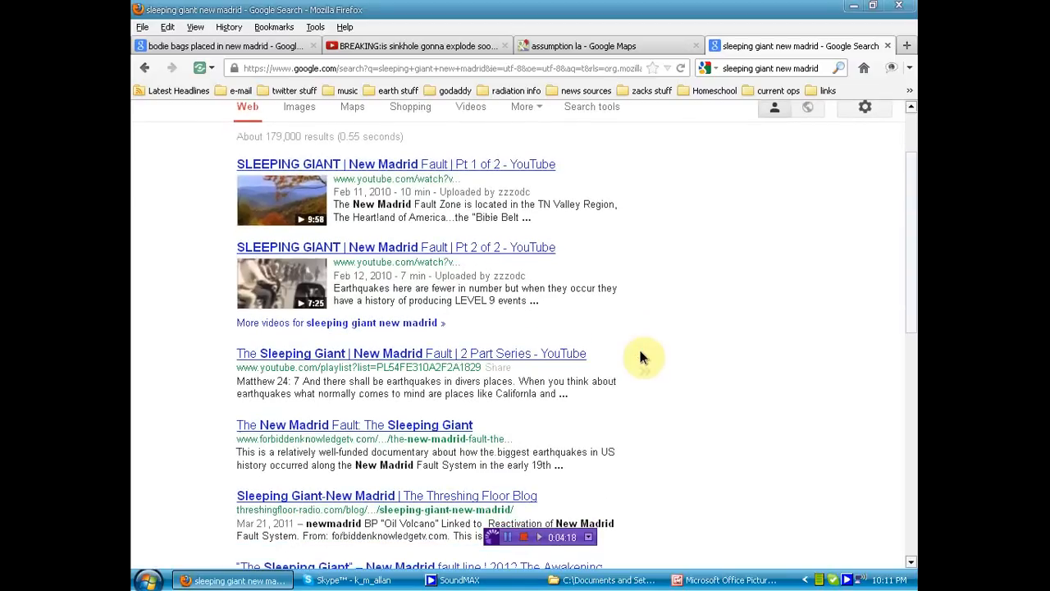
pyautogui.scroll(-3)
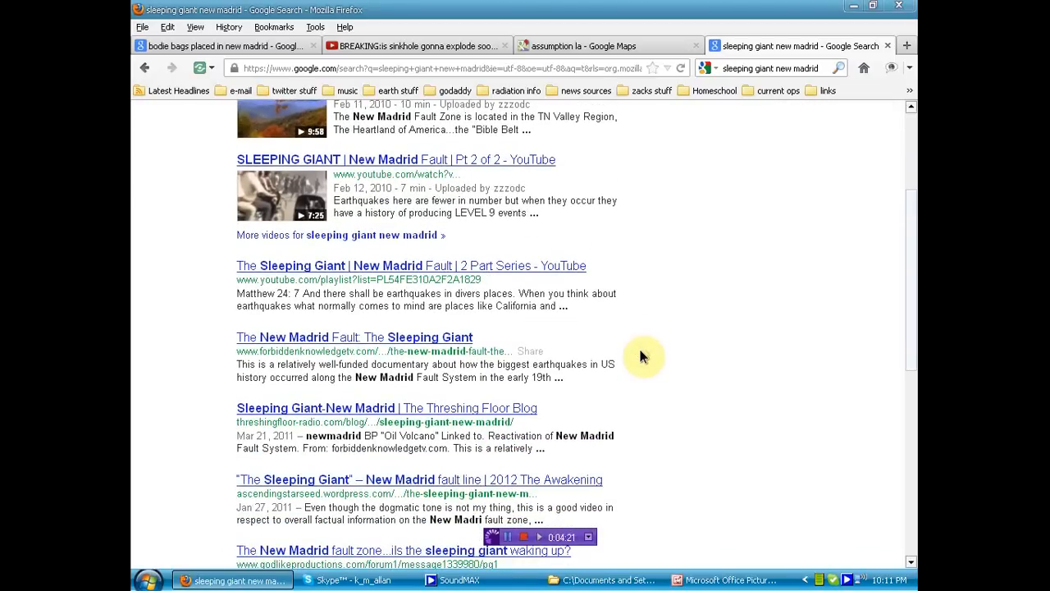
pyautogui.scroll(-3)
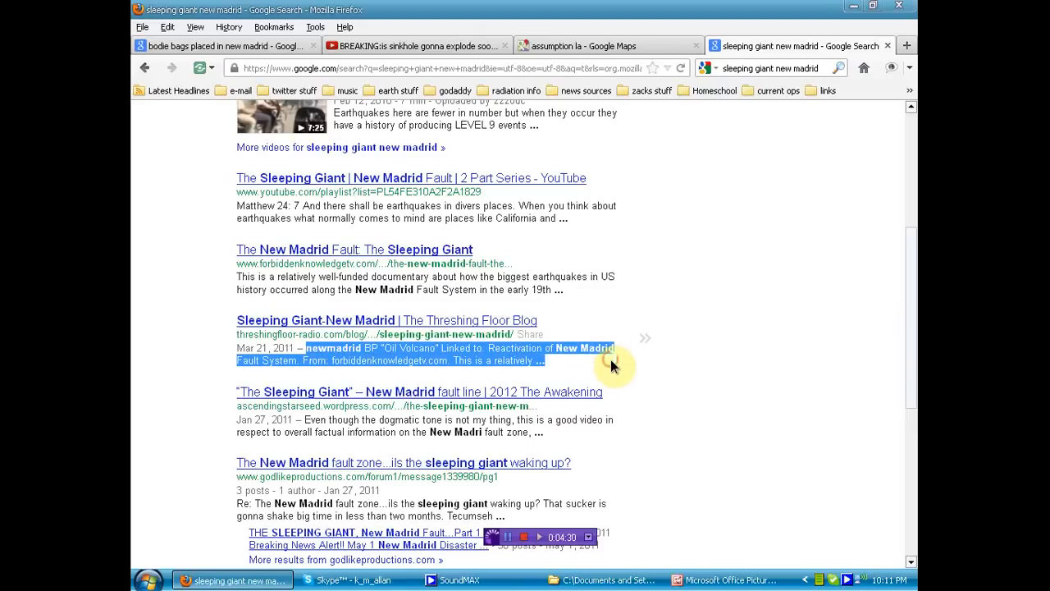
pyautogui.scroll(-3)
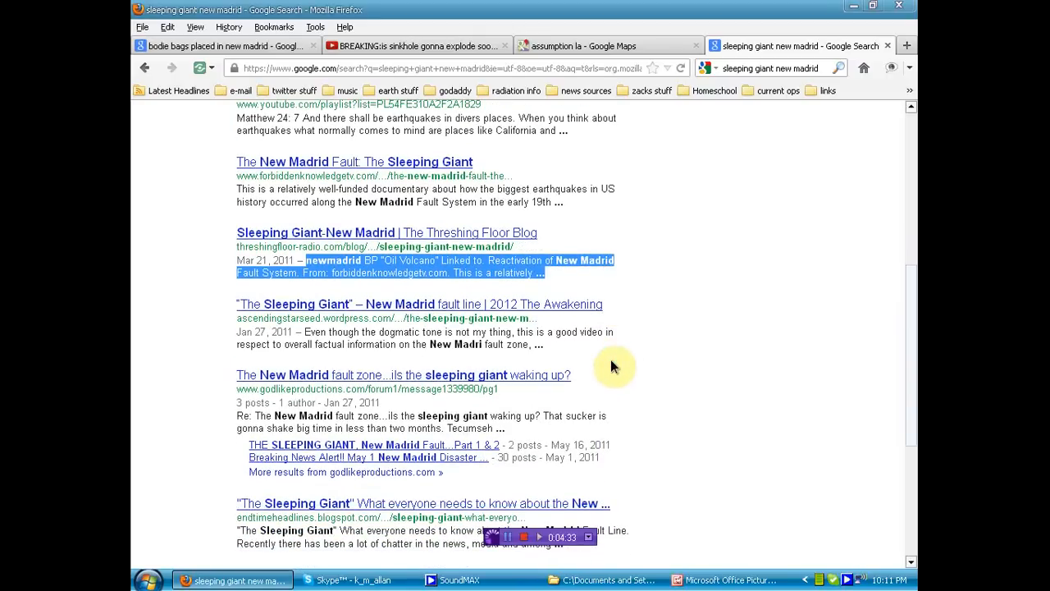
pyautogui.scroll(-3)
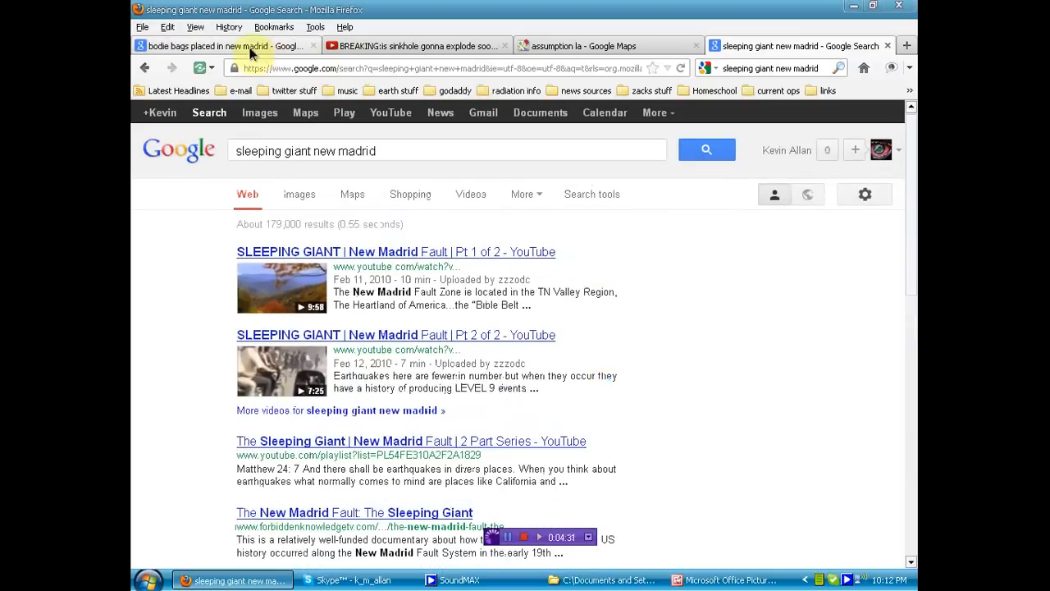
pyautogui.click(230, 46)
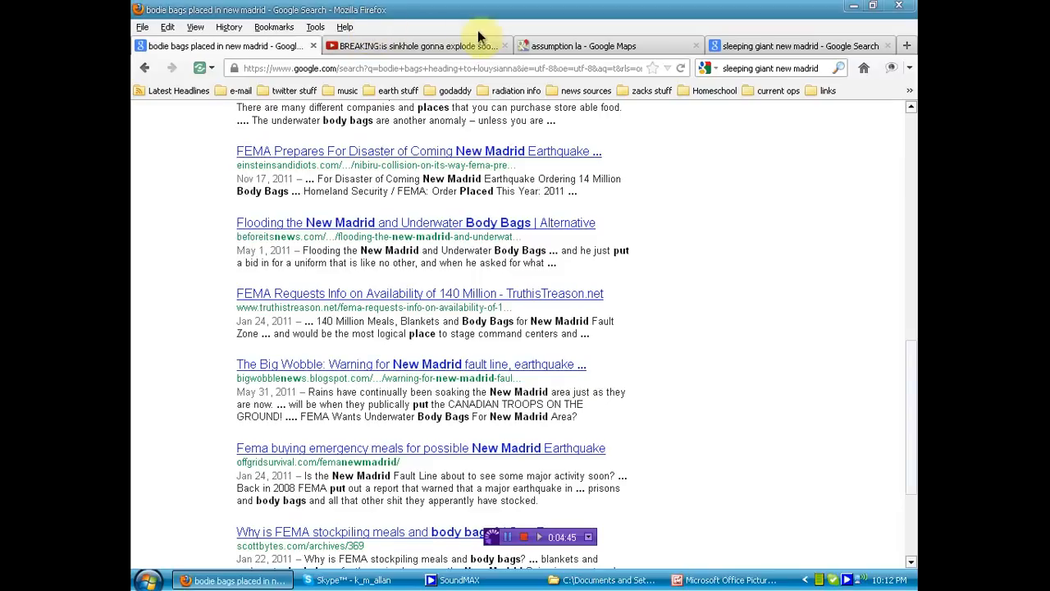
pyautogui.moveTo(775, 386)
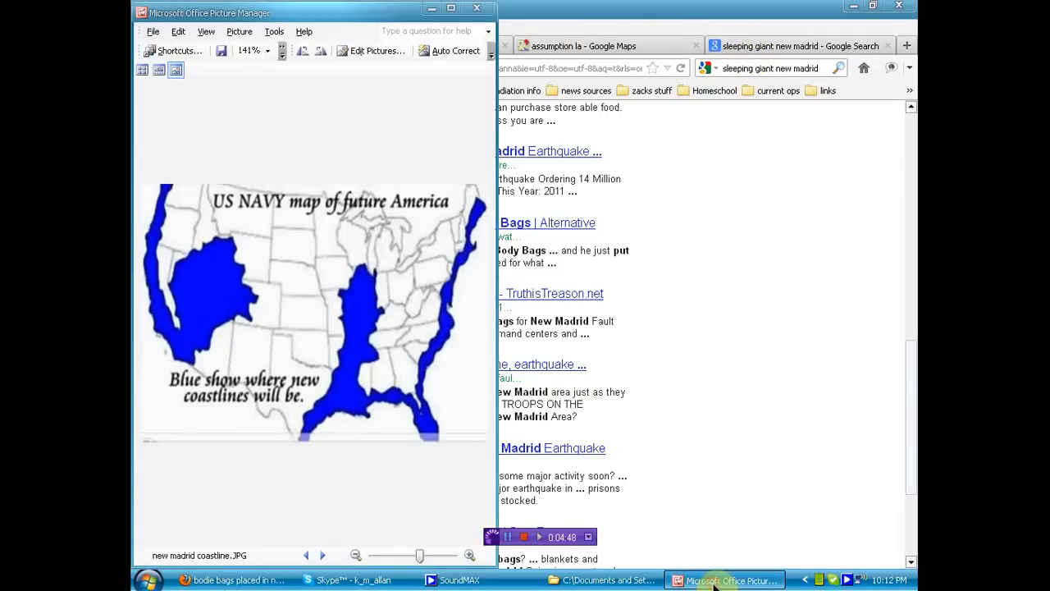
pyautogui.moveTo(657, 51)
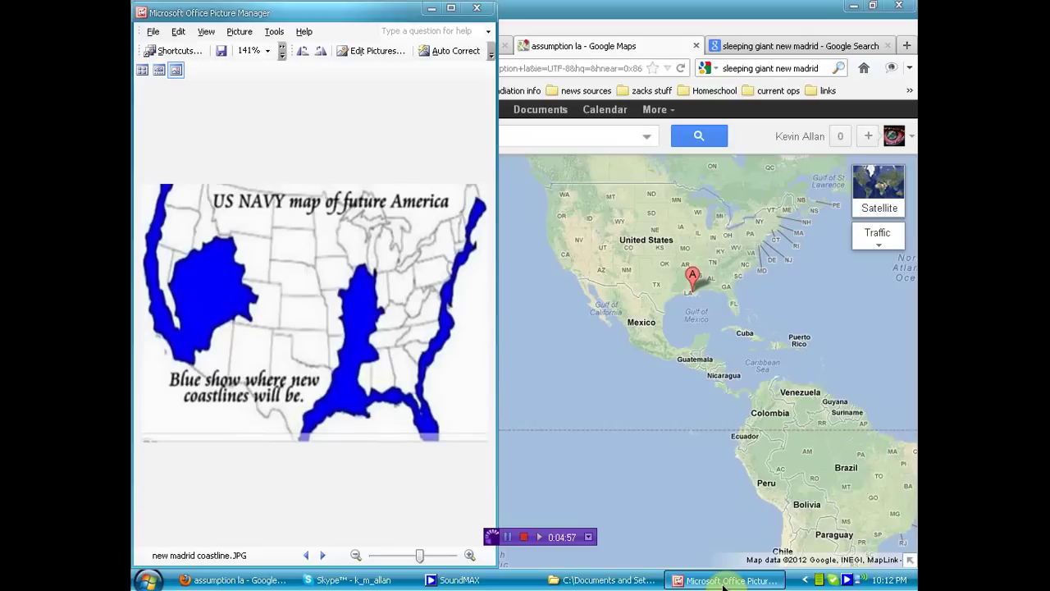
pyautogui.moveTo(818, 26)
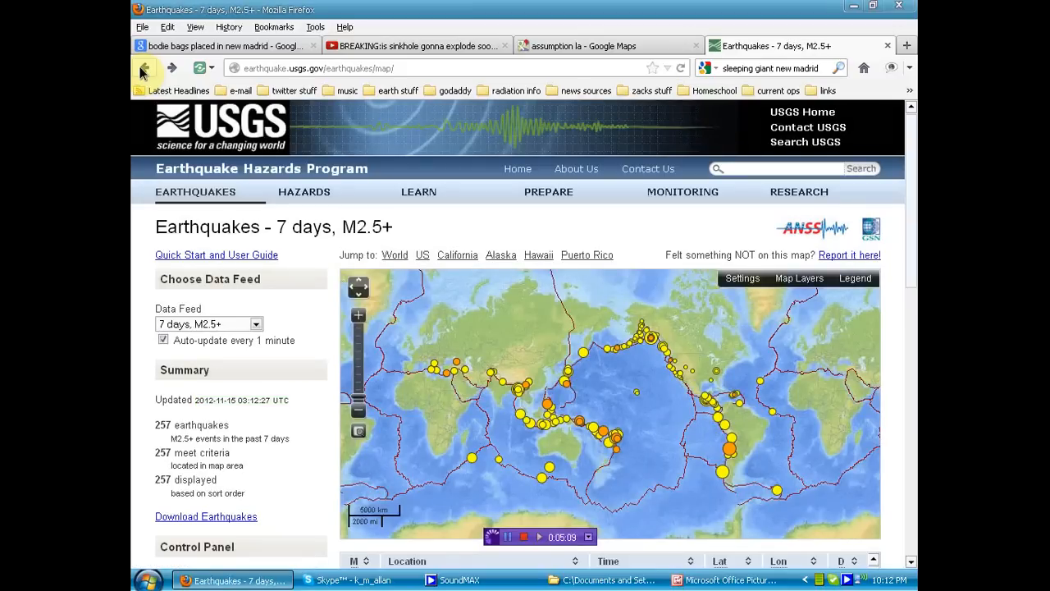
pyautogui.moveTo(442, 59)
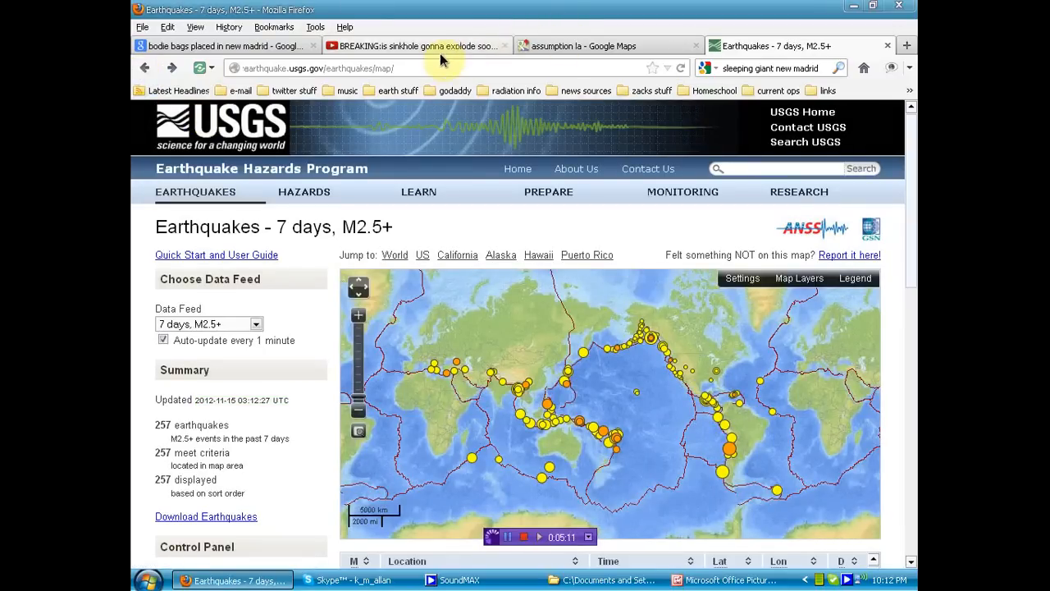
# Watch the sinkhole video to its end at 5:02 and scroll to its description links
pyautogui.click(417, 46)
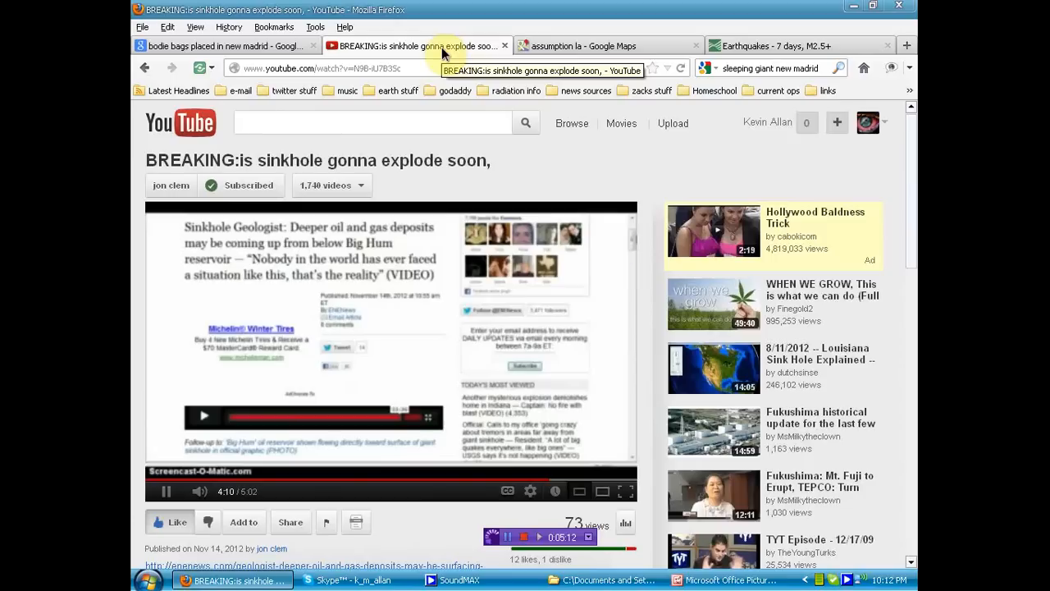
pyautogui.moveTo(615, 164)
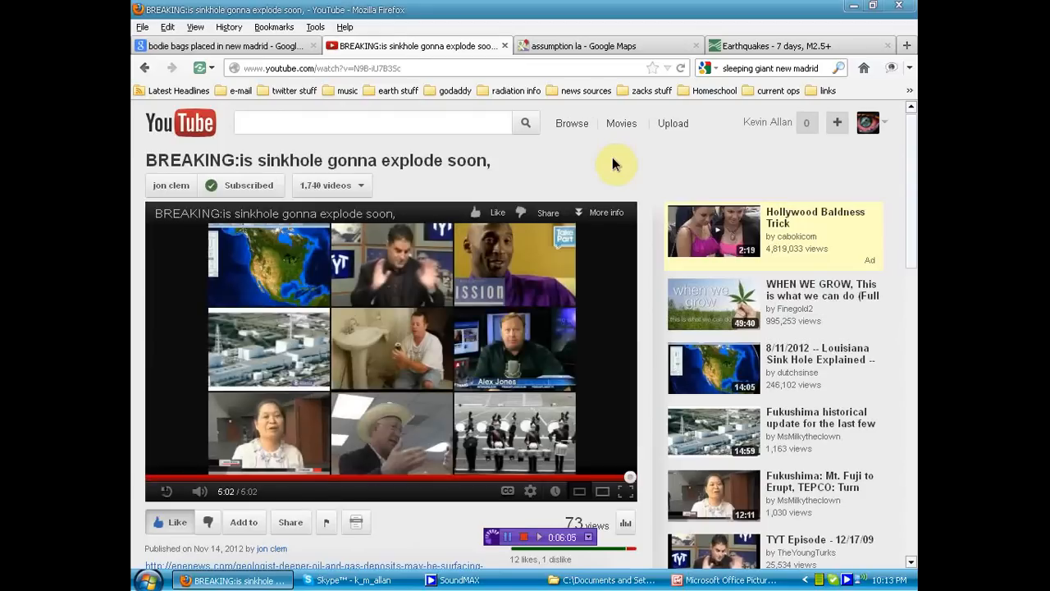
pyautogui.moveTo(619, 131)
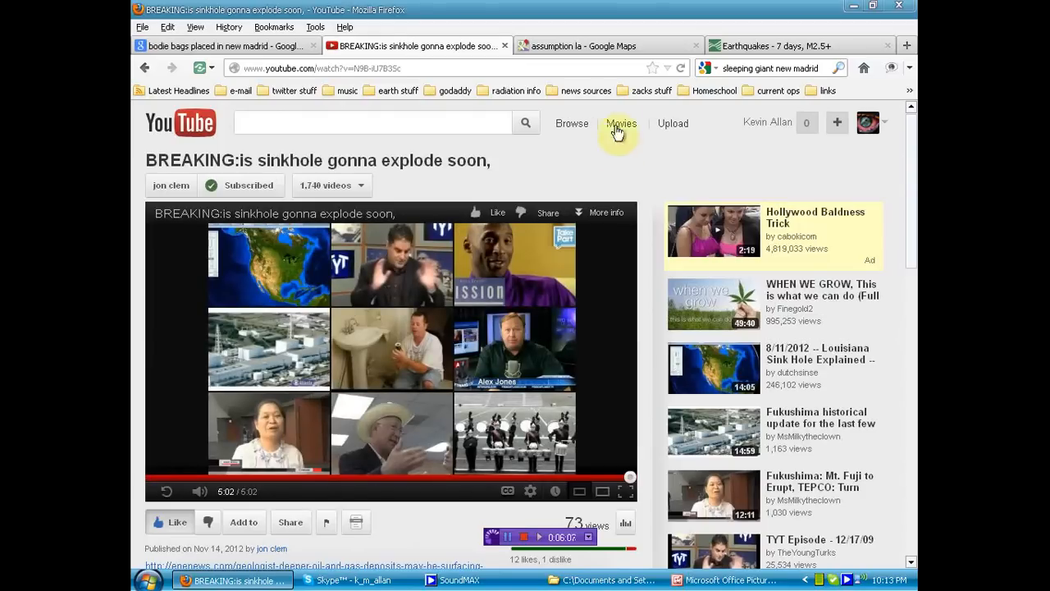
pyautogui.moveTo(615, 42)
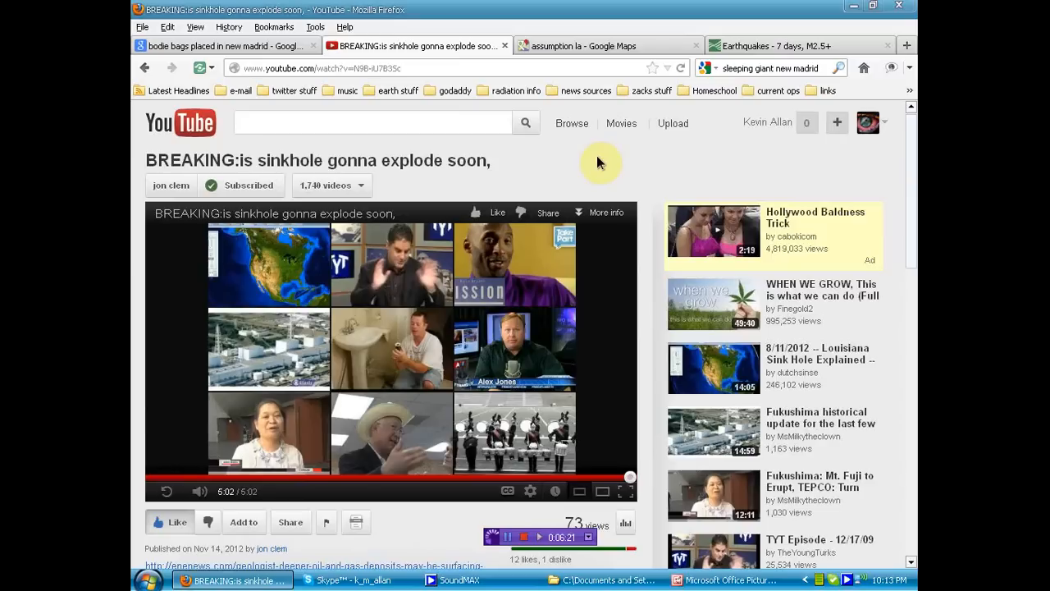
pyautogui.scroll(-3)
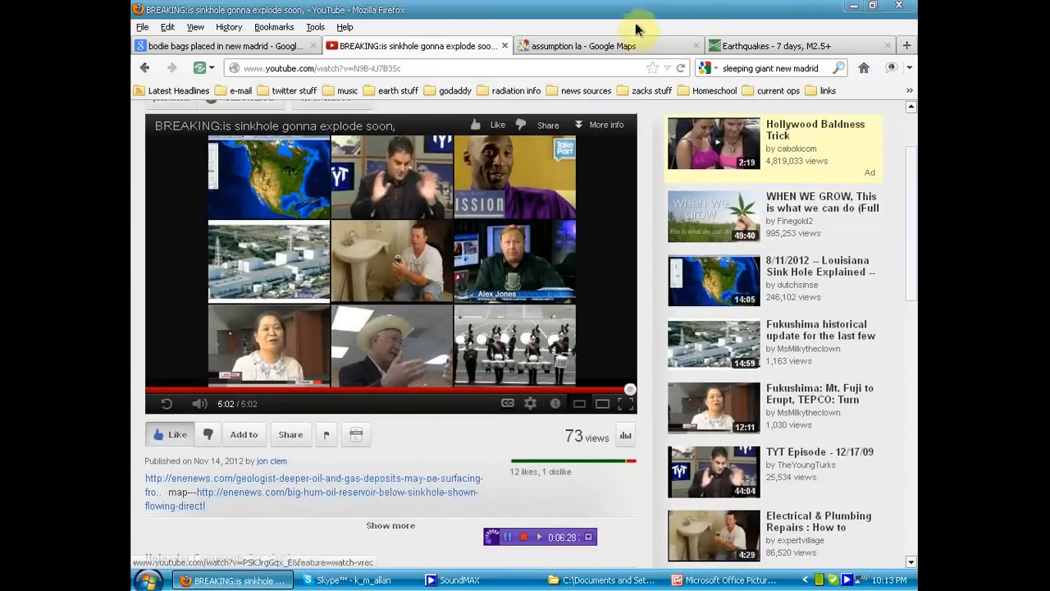
# View the Assumption, LA marker on Google Maps, then return to the New Madrid body bags results
pyautogui.click(604, 46)
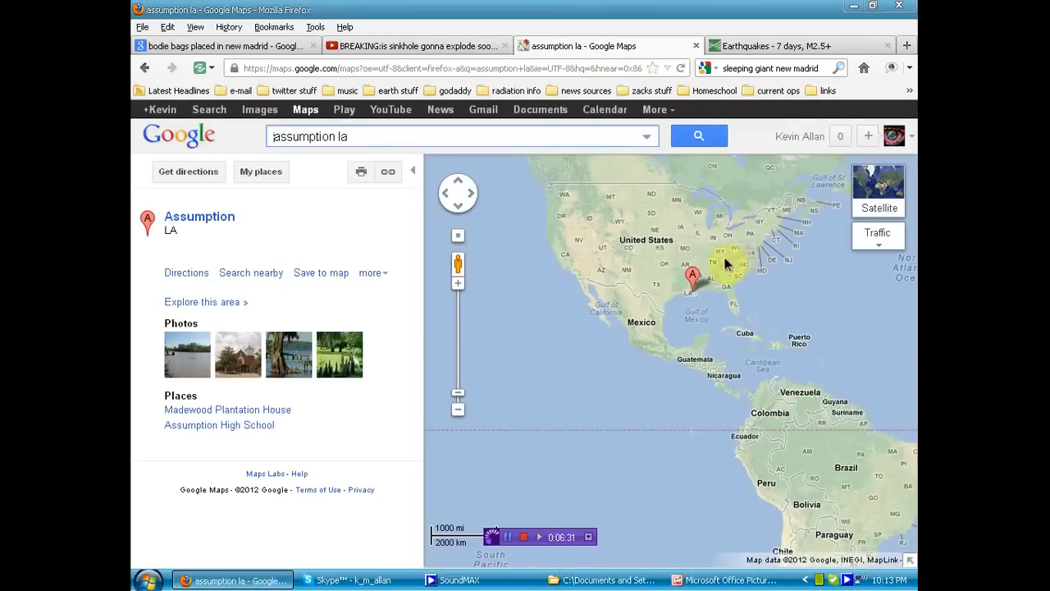
pyautogui.moveTo(693, 292)
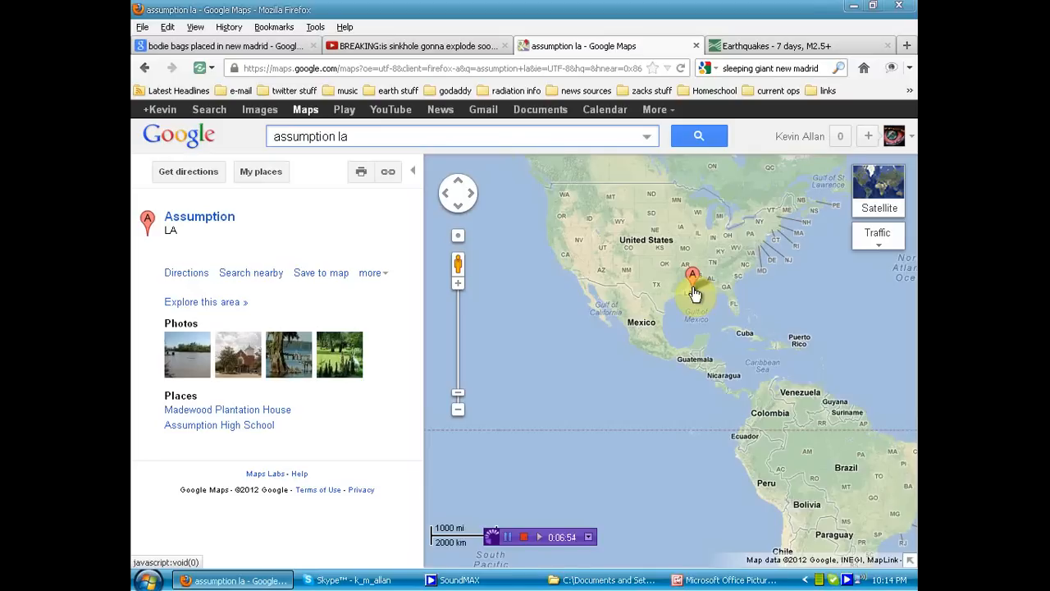
pyautogui.click(221, 45)
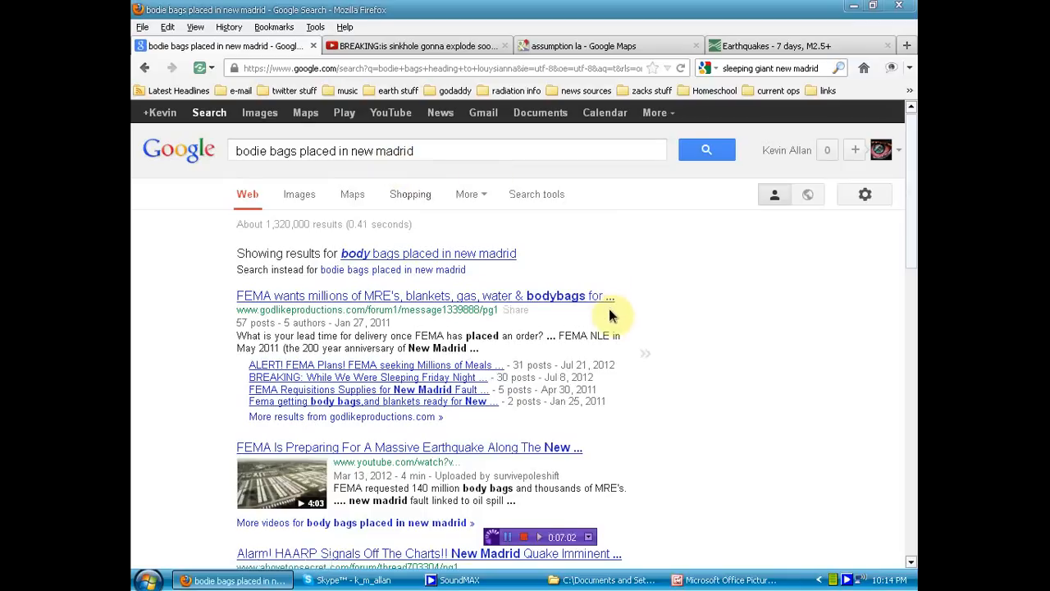
pyautogui.moveTo(647, 269)
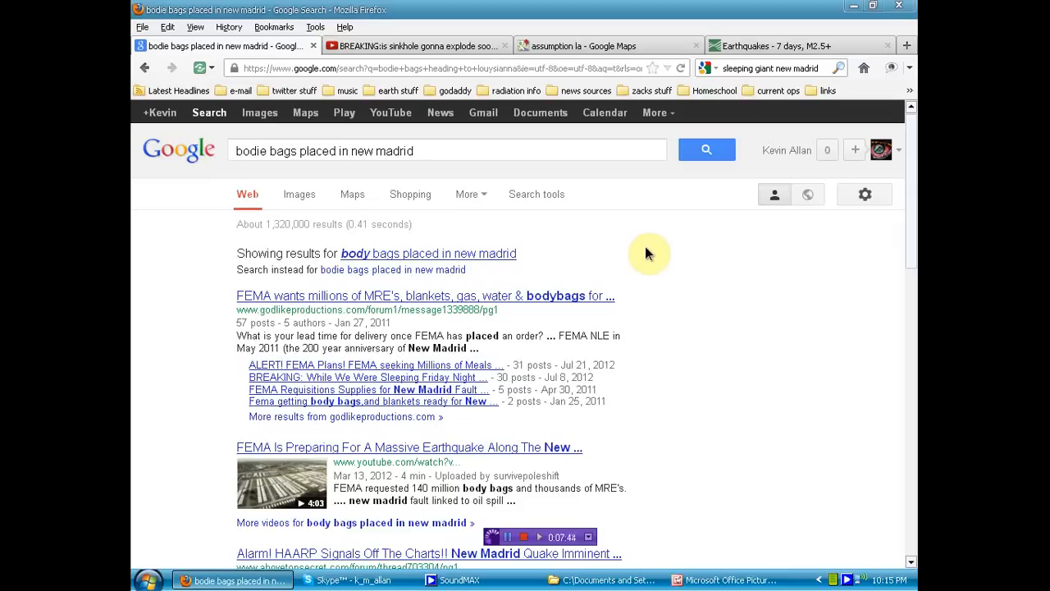
pyautogui.moveTo(604, 46)
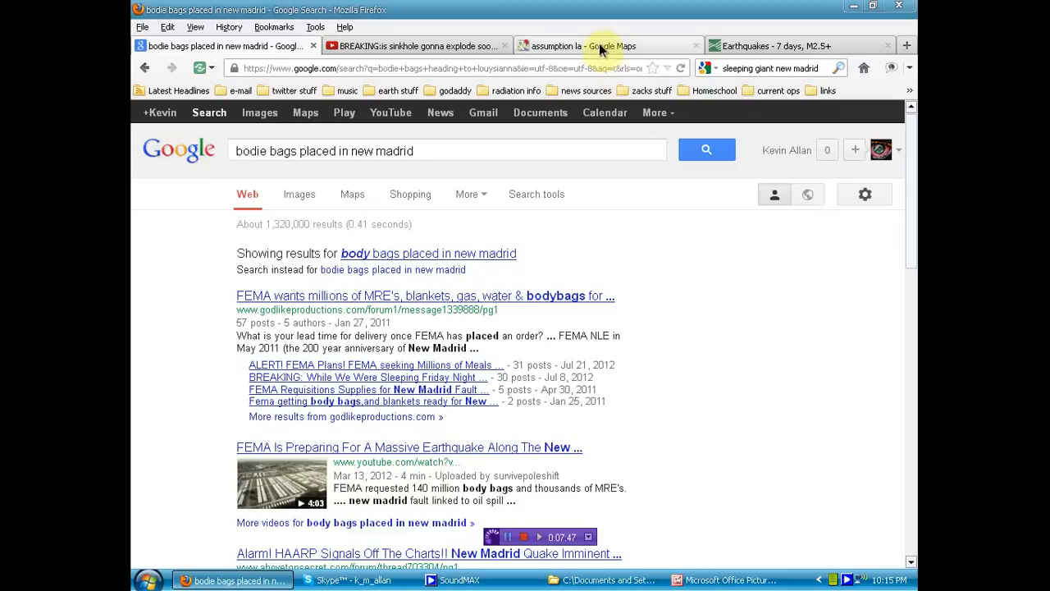
# Go to the Assumption, LA map with the US Navy future-coastline image beside it
pyautogui.click(599, 46)
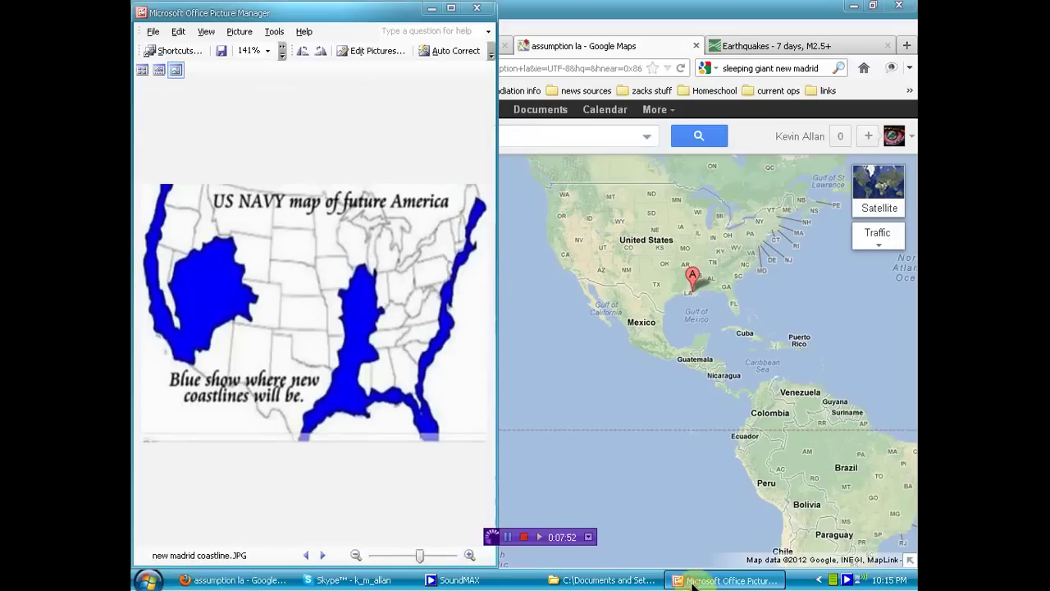
pyautogui.moveTo(347, 538)
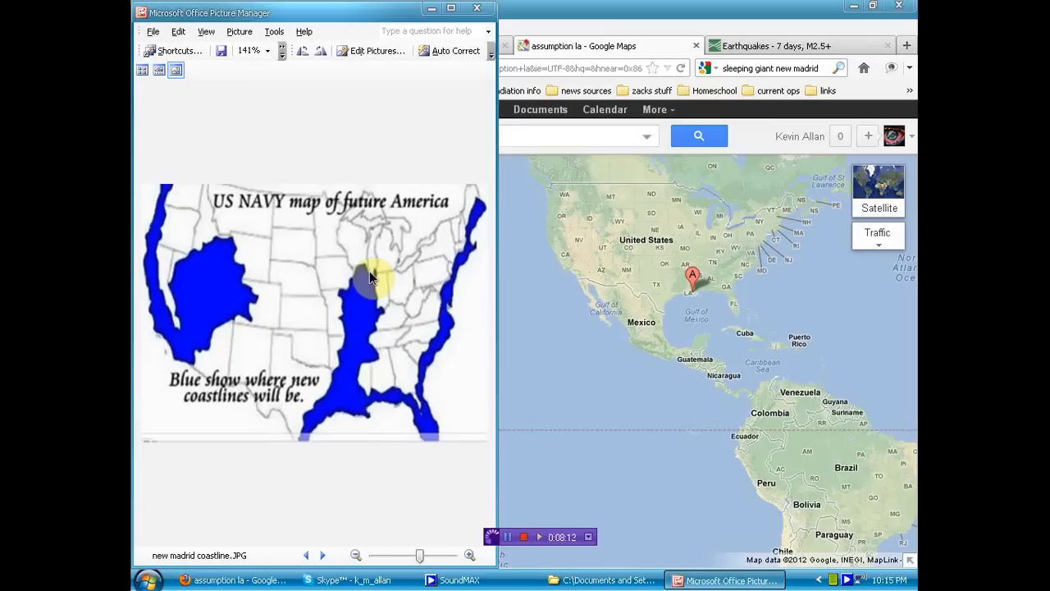
pyautogui.moveTo(722, 225)
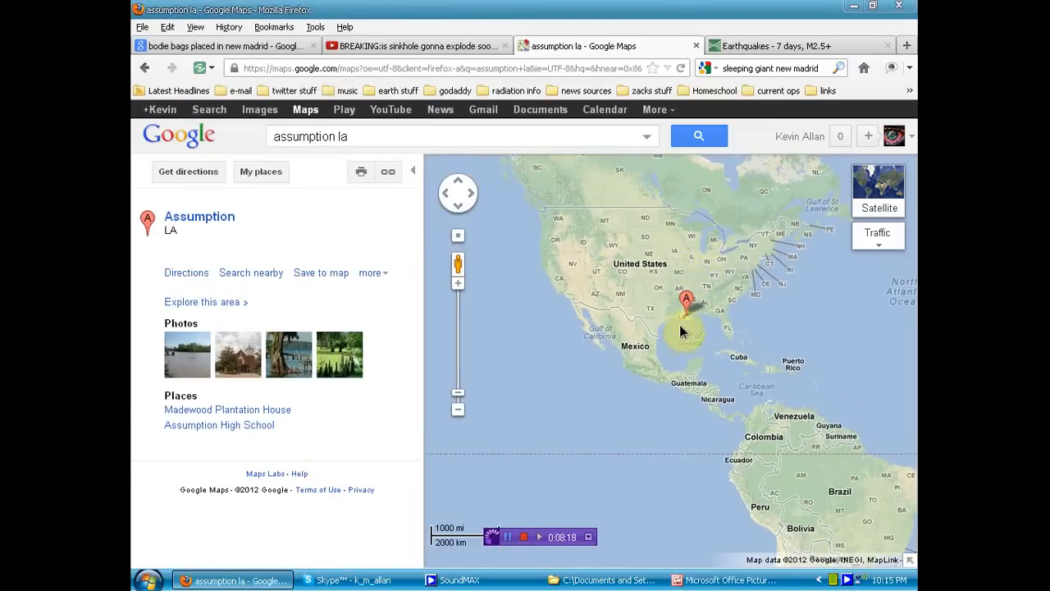
pyautogui.moveTo(696, 282)
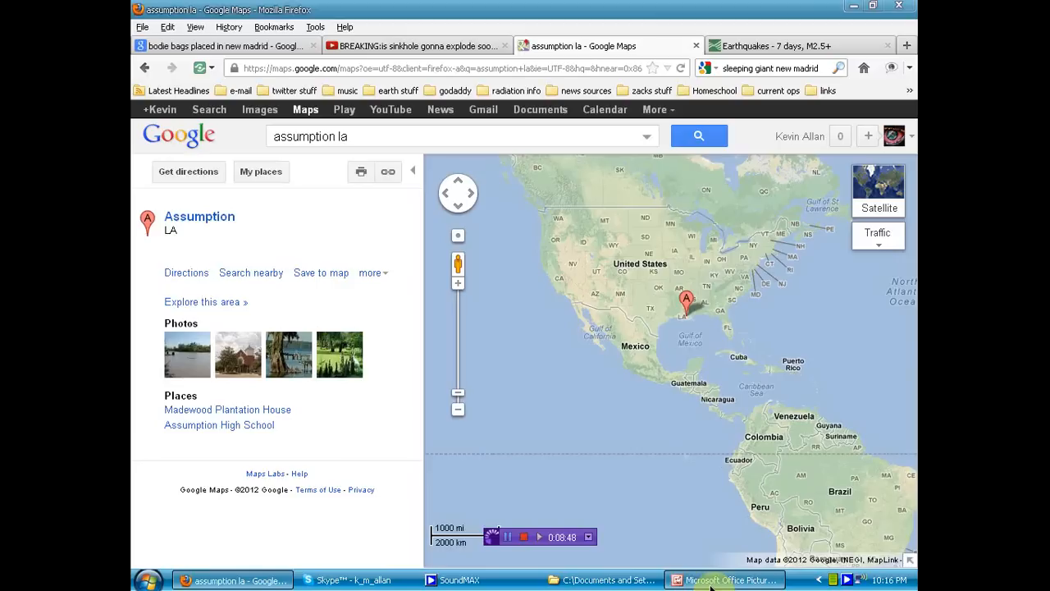
pyautogui.moveTo(753, 354)
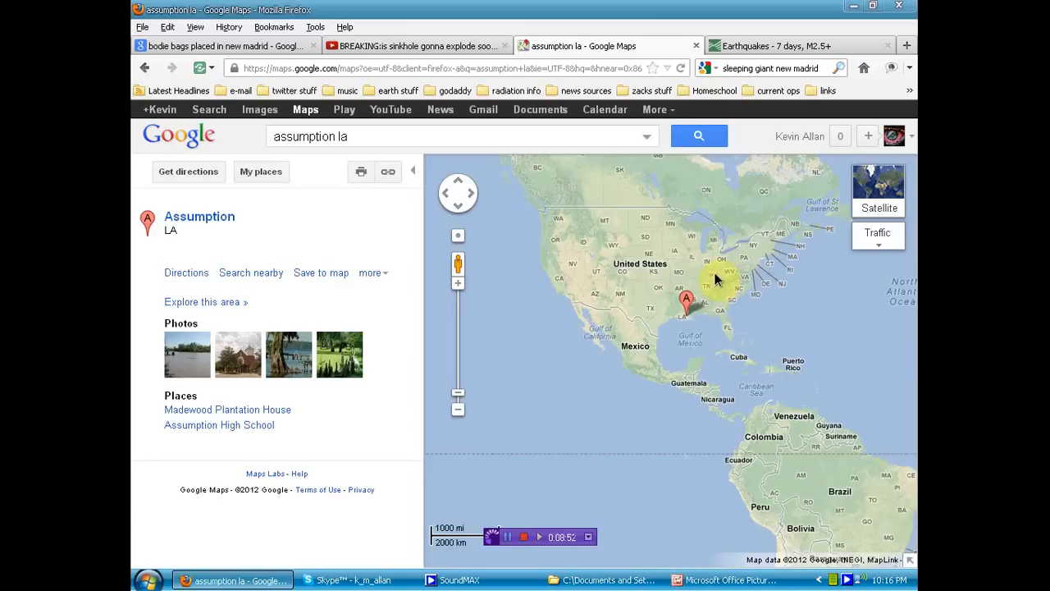
pyautogui.moveTo(773, 245)
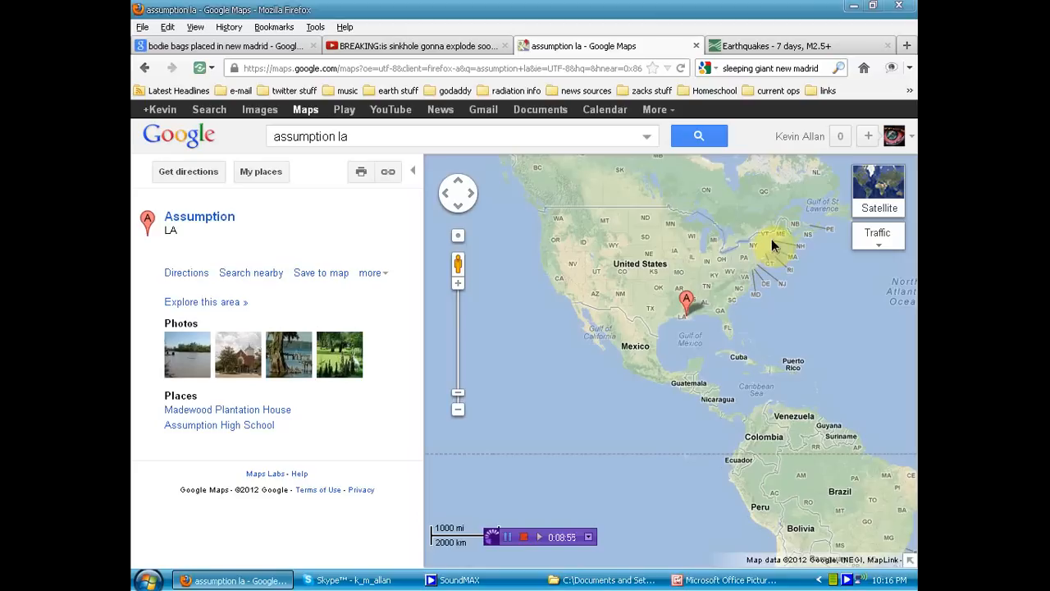
pyautogui.moveTo(751, 367)
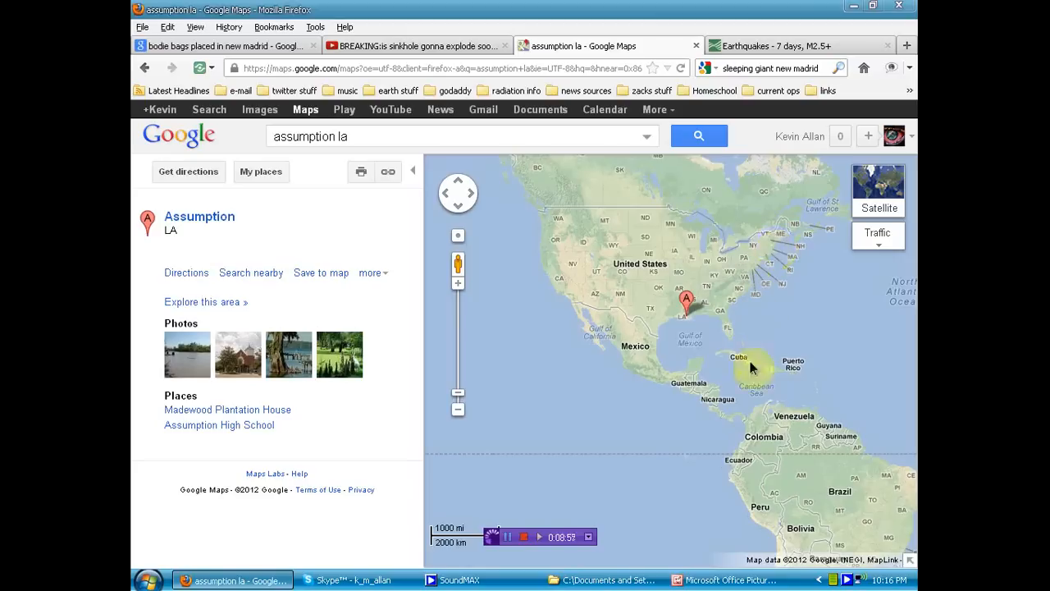